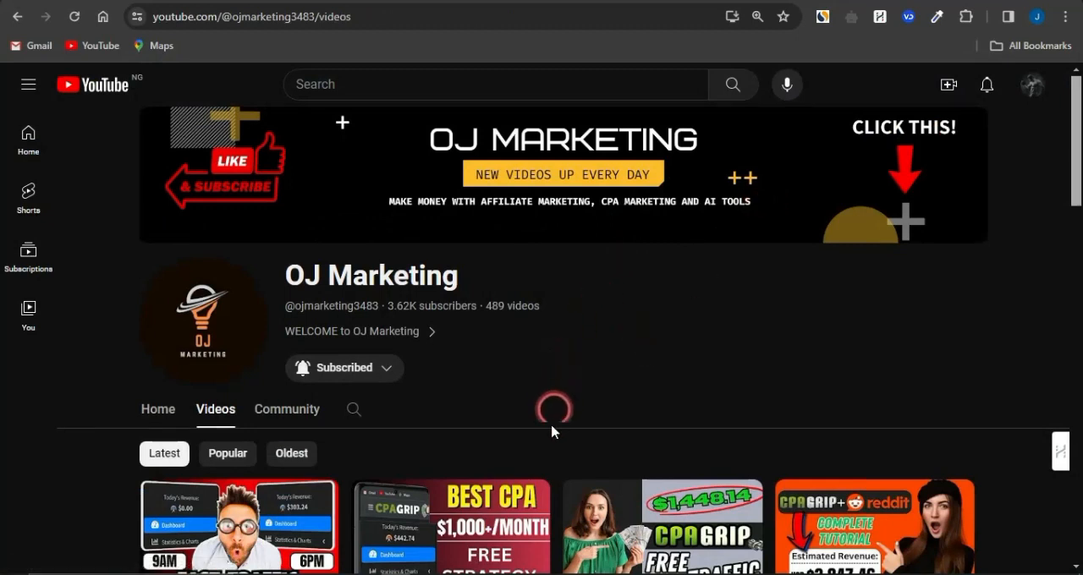
- Scroll the page, then go to maxbounty.com and then cpagrip.com
{"action": "scroll", "scroll_direction": "down", "scroll_amount": 3}
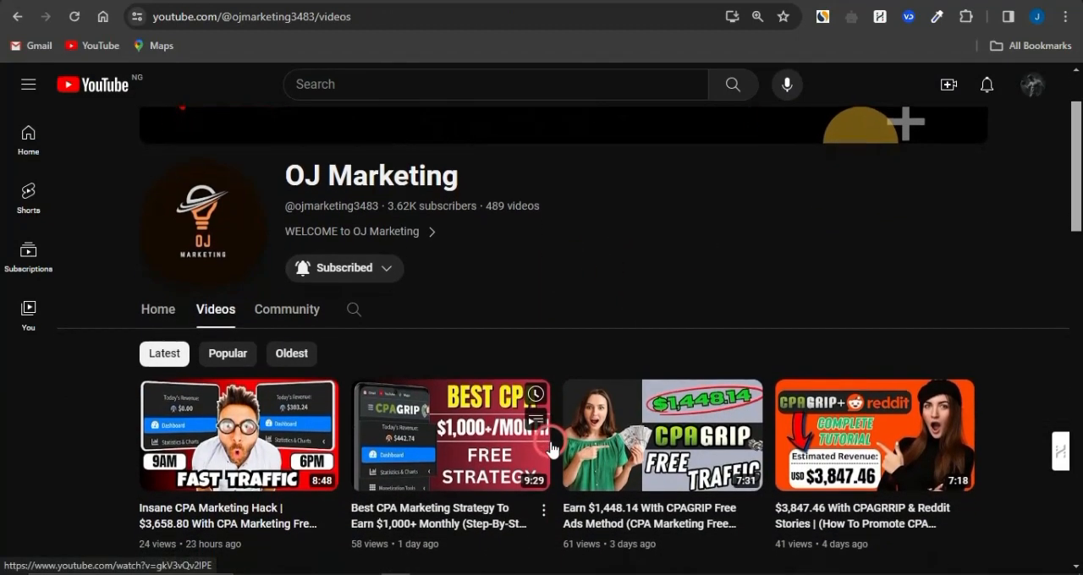
{"action": "scroll", "scroll_direction": "down", "scroll_amount": 3}
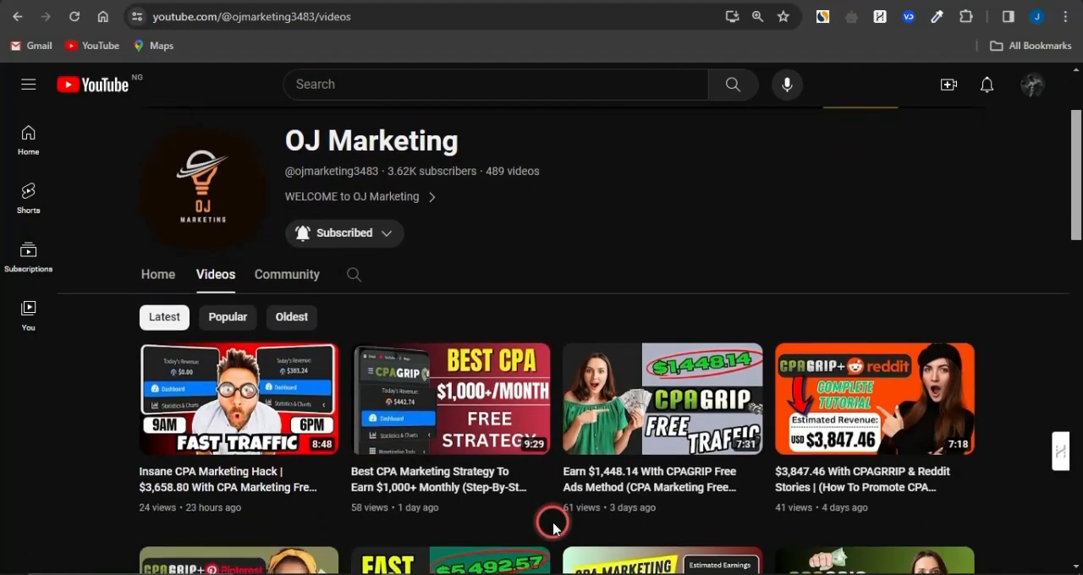
{"action": "scroll", "scroll_direction": "down", "scroll_amount": 3}
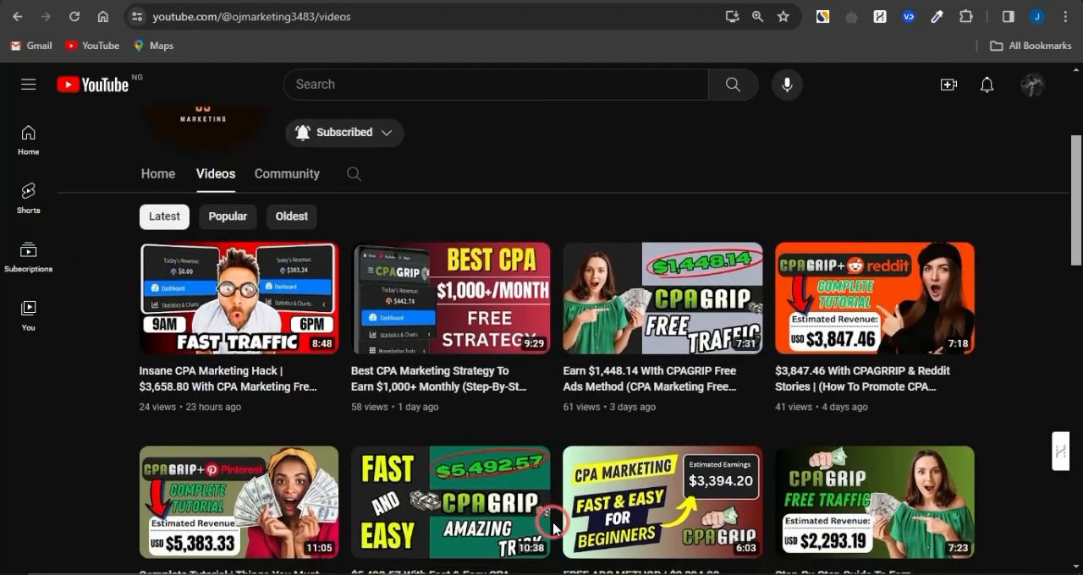
{"action": "scroll", "scroll_direction": "down", "scroll_amount": 3}
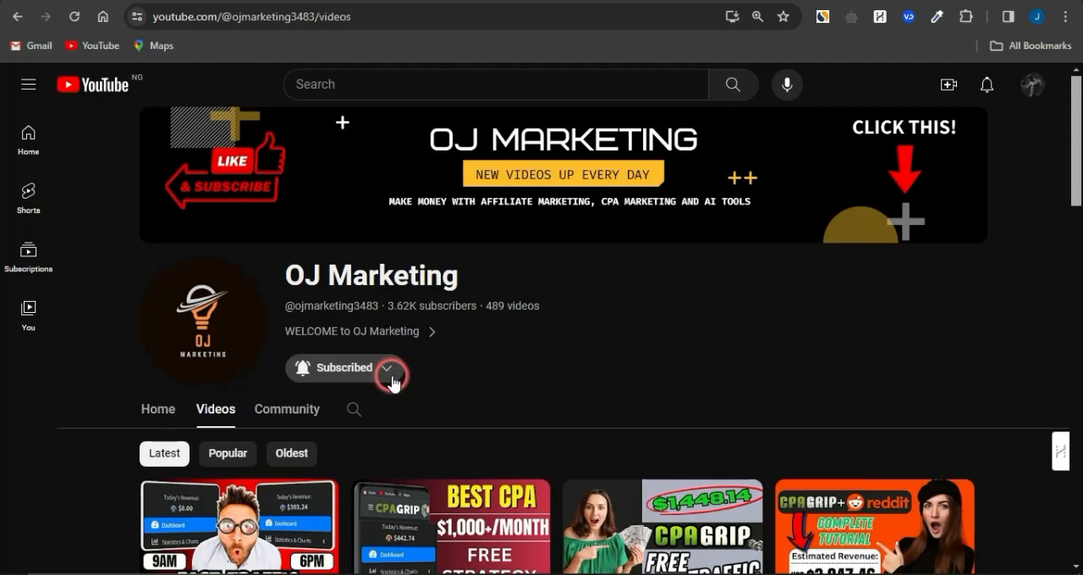
{"action": "mouse_move", "coordinate": [530, 368]}
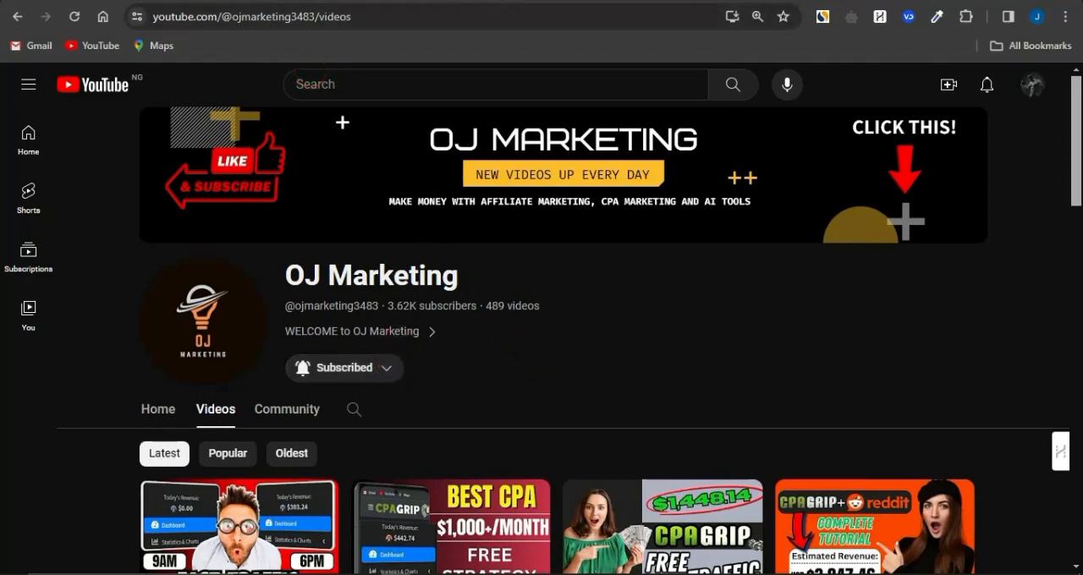
{"action": "type", "text": "maxbounty.com"}
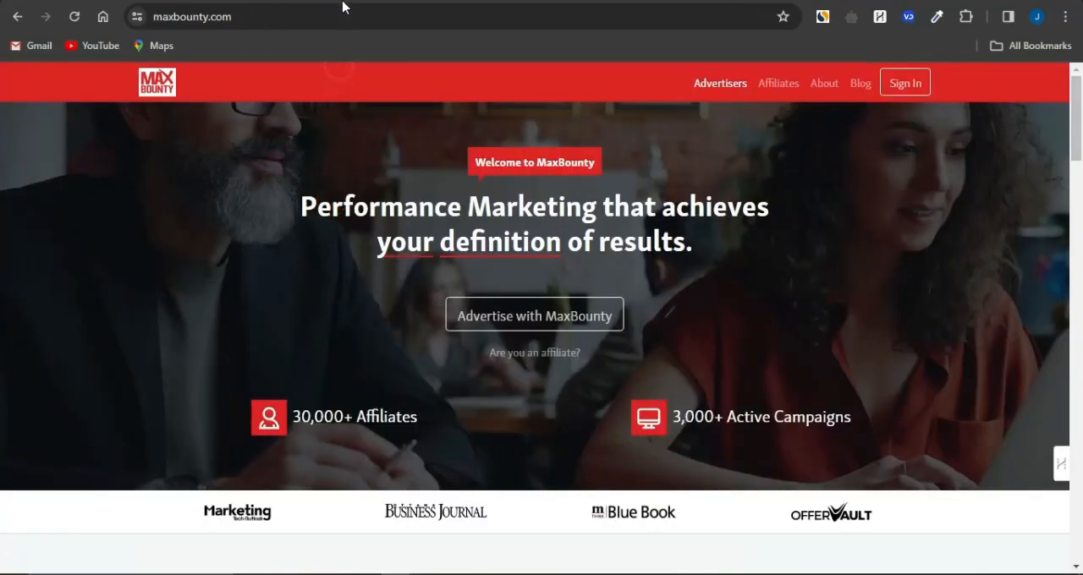
{"action": "type", "text": "cpagrip.com"}
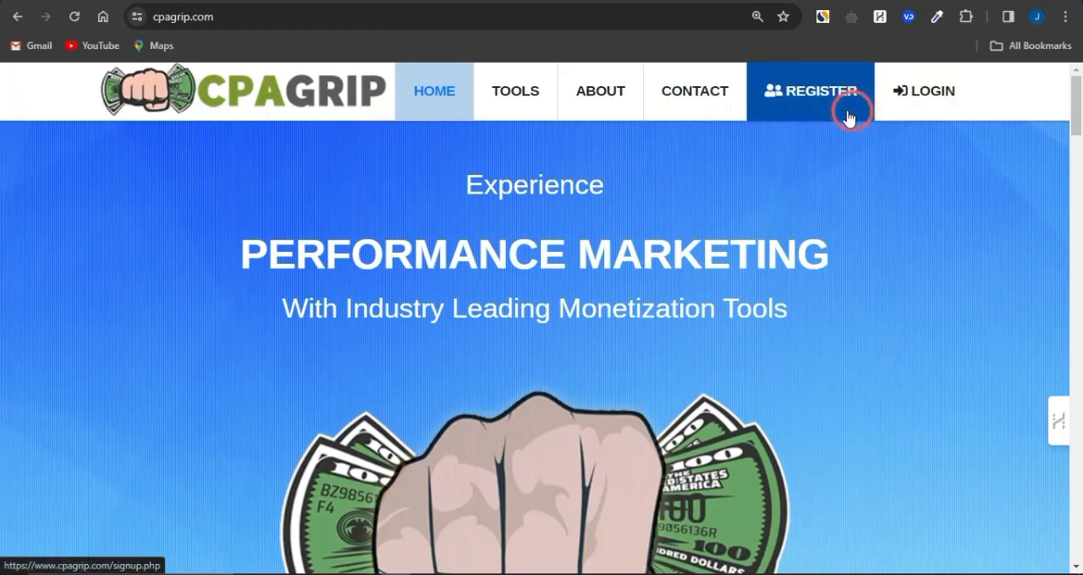
- Open CPAGrip's sign-up form, tick the agreement checkboxes and click Register Now
{"action": "left_click", "coordinate": [811, 90]}
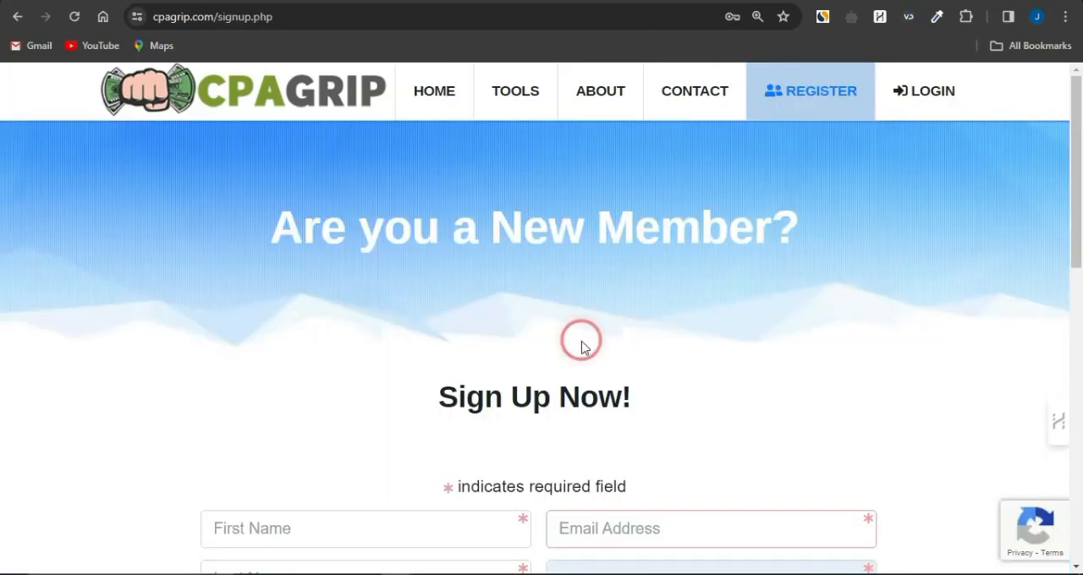
{"action": "scroll", "scroll_direction": "down", "scroll_amount": 3}
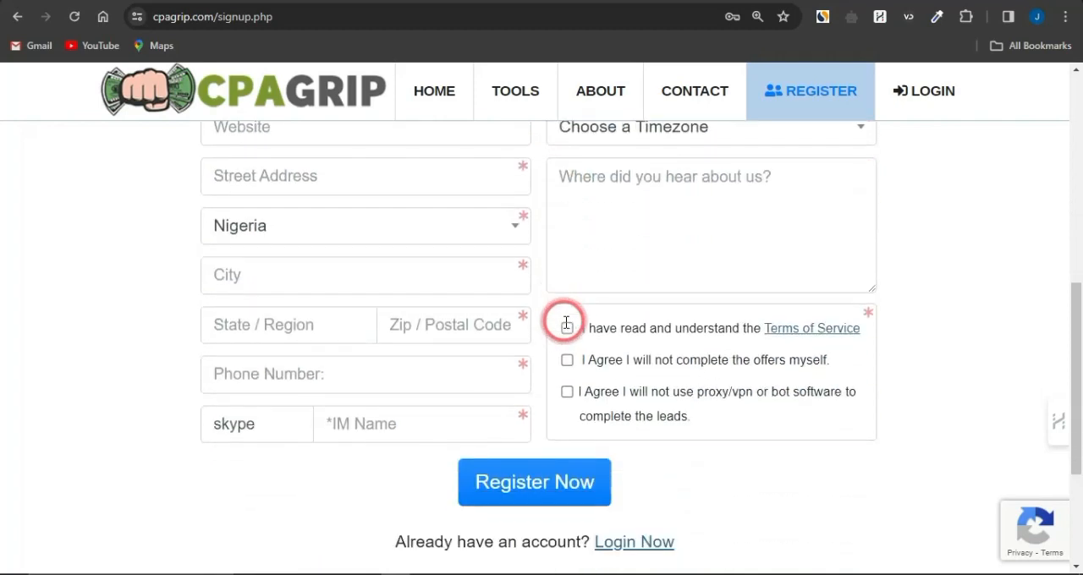
{"action": "left_click", "coordinate": [567, 359]}
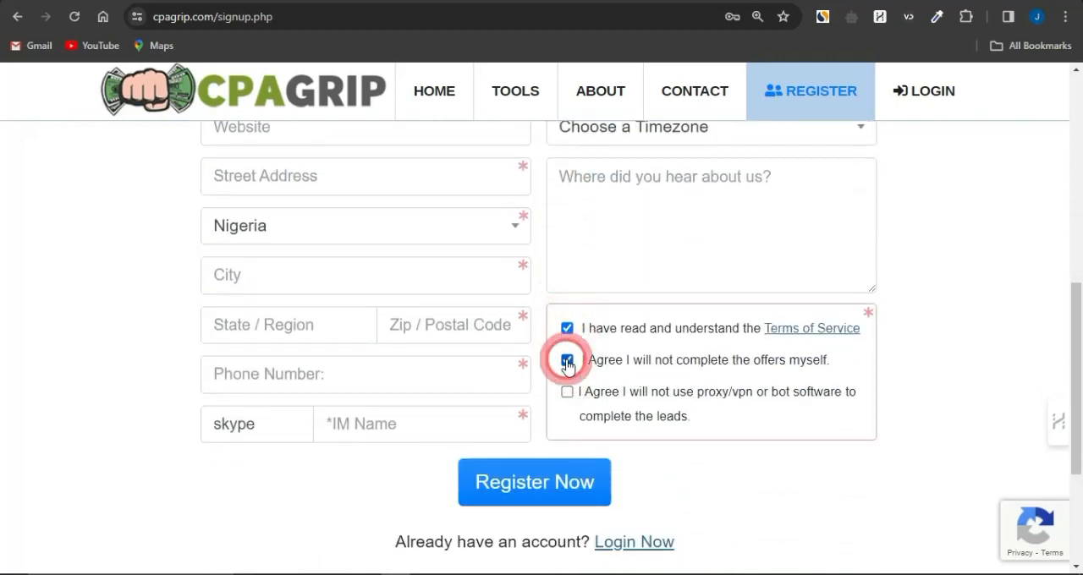
{"action": "left_click", "coordinate": [567, 391]}
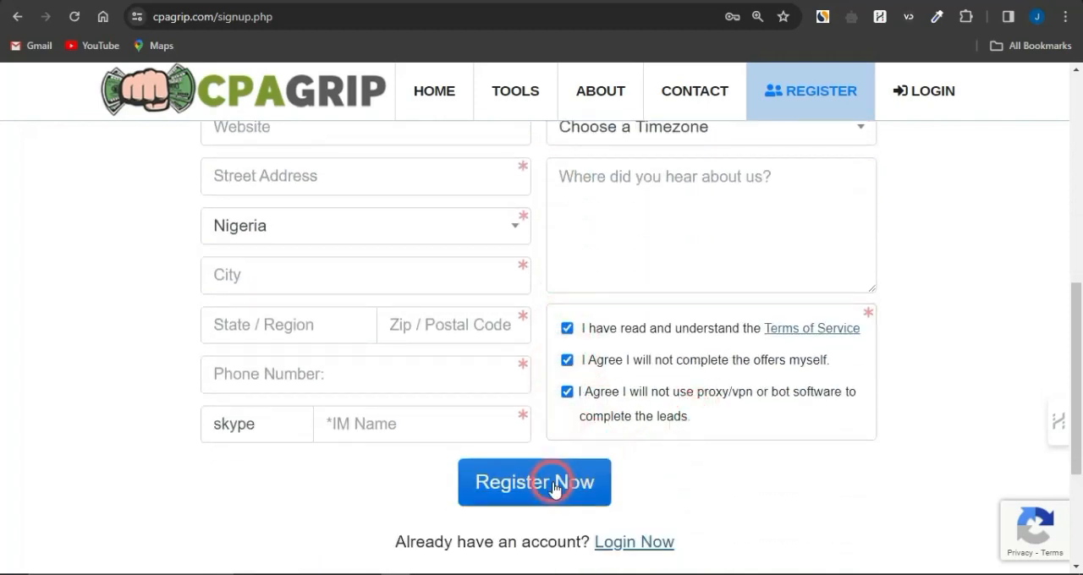
{"action": "mouse_move", "coordinate": [571, 169]}
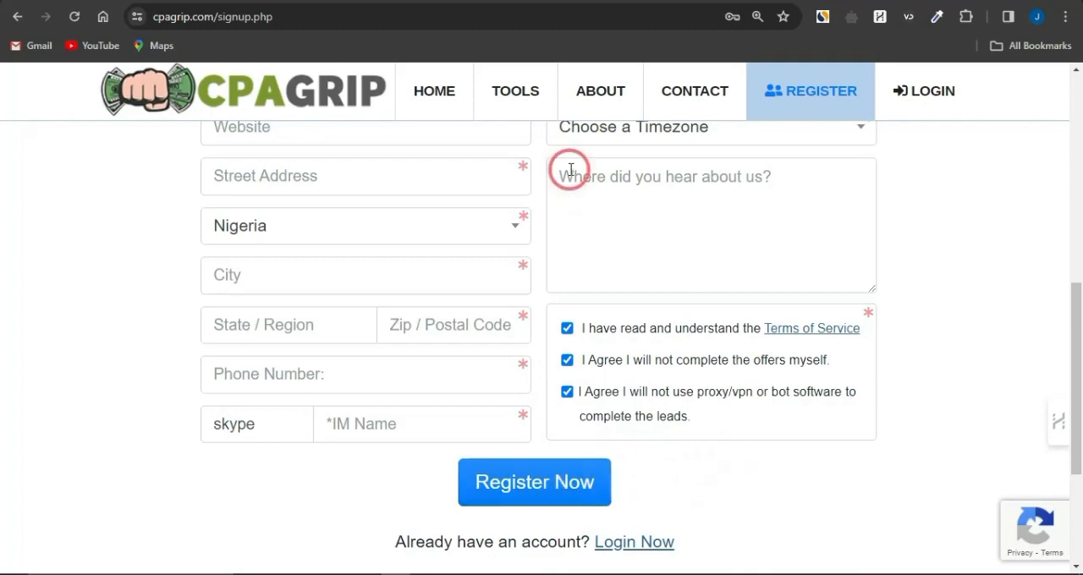
{"action": "left_click", "coordinate": [534, 483]}
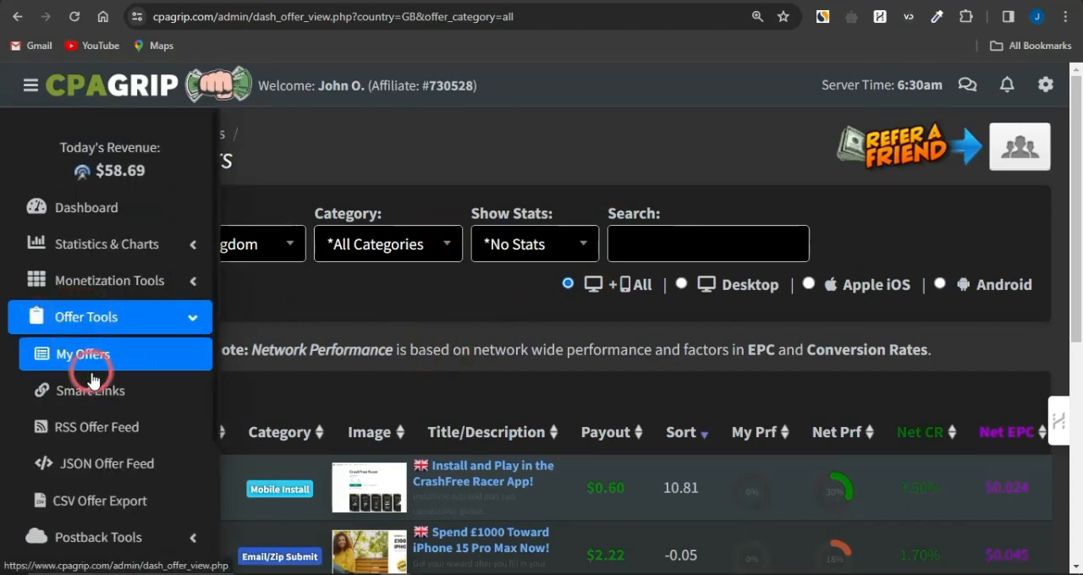
- Open My Offers and scroll down to the United Kingdom offers table
{"action": "left_click", "coordinate": [82, 354]}
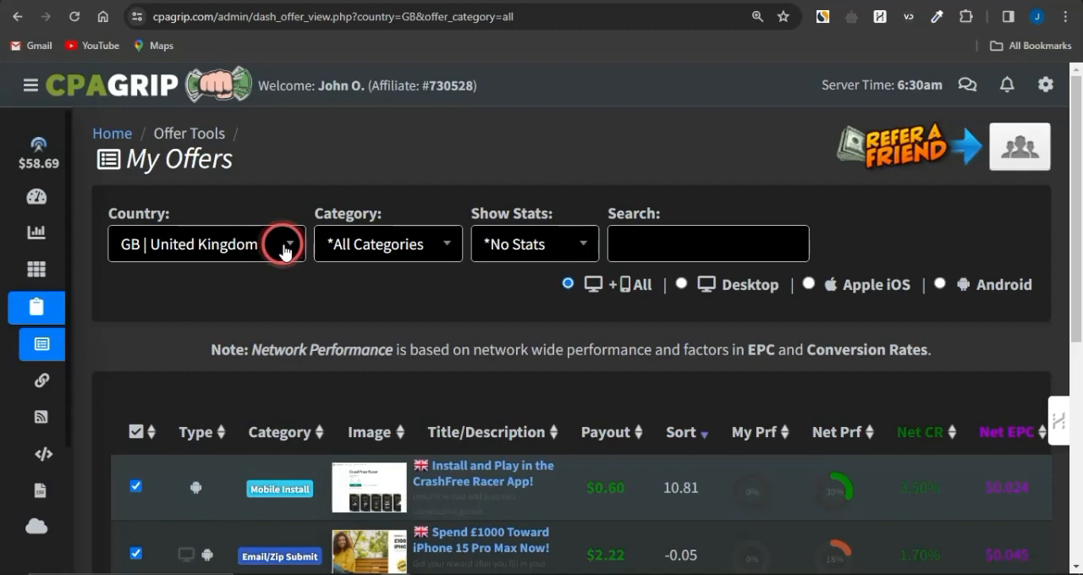
{"action": "mouse_move", "coordinate": [469, 376]}
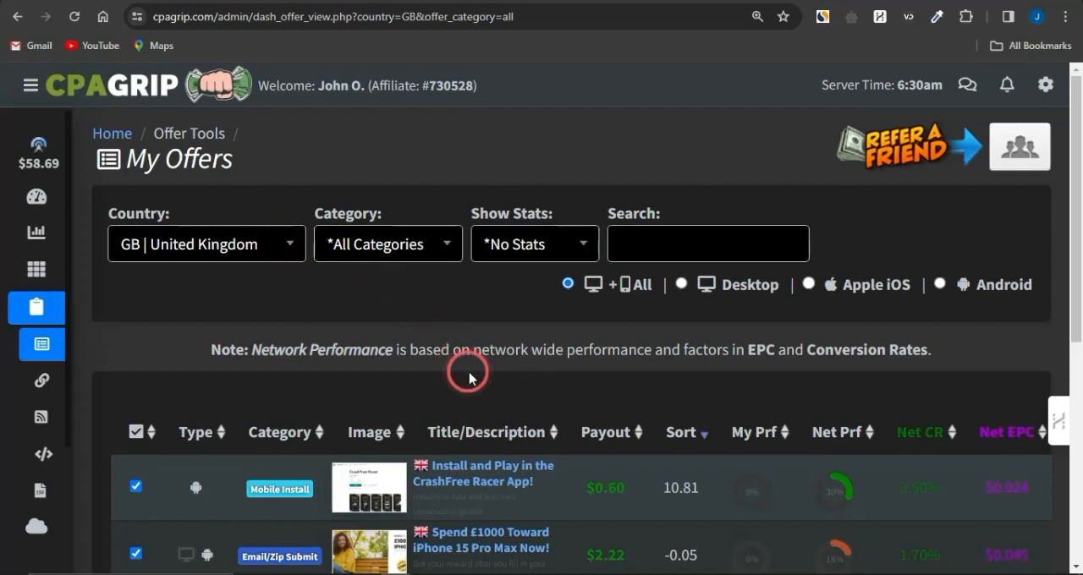
{"action": "scroll", "scroll_direction": "down", "scroll_amount": 3}
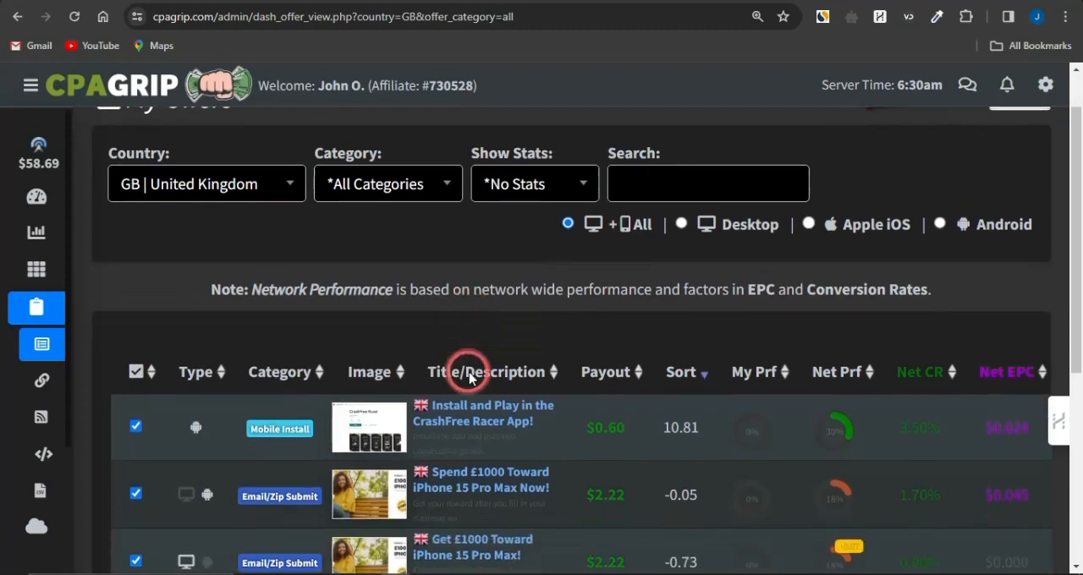
{"action": "scroll", "scroll_direction": "down", "scroll_amount": 3}
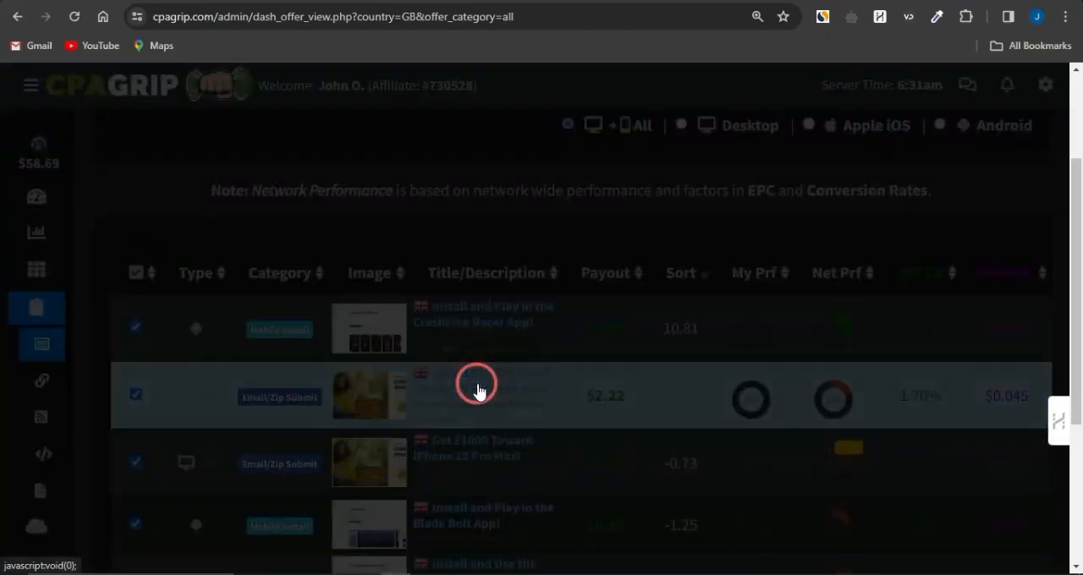
- Open the Spend £1000 Toward iPhone 15 Pro Max offer and copy its tracking link
{"action": "left_click", "coordinate": [476, 395]}
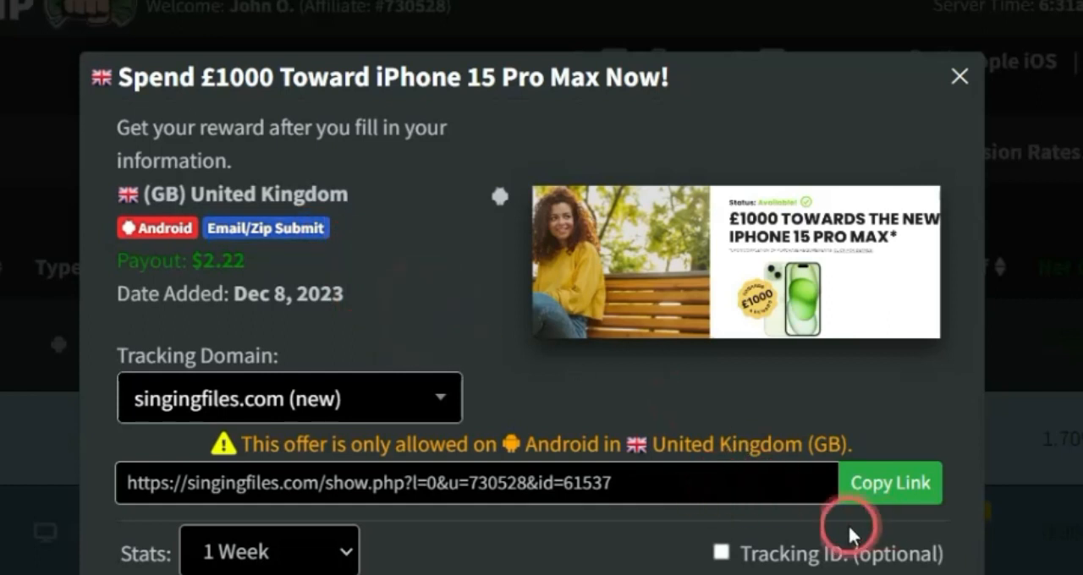
{"action": "left_click", "coordinate": [890, 483]}
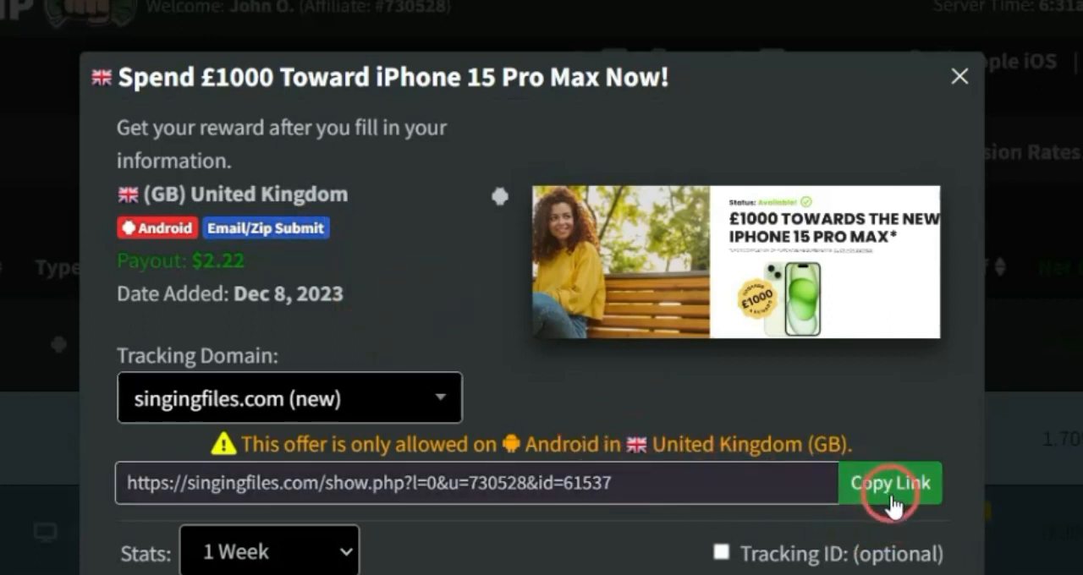
{"action": "left_click", "coordinate": [890, 483]}
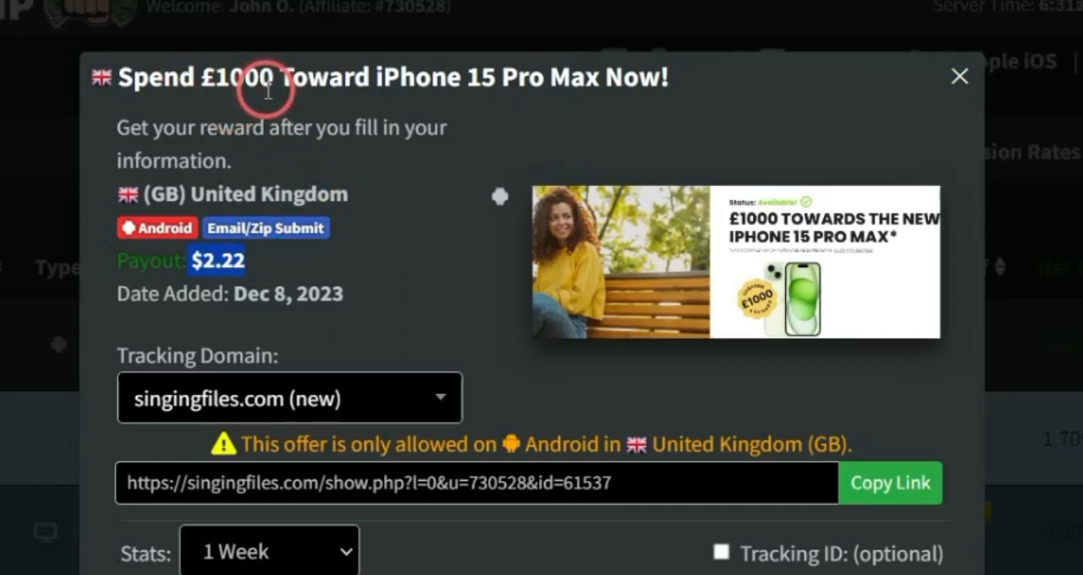
{"action": "mouse_move", "coordinate": [203, 92]}
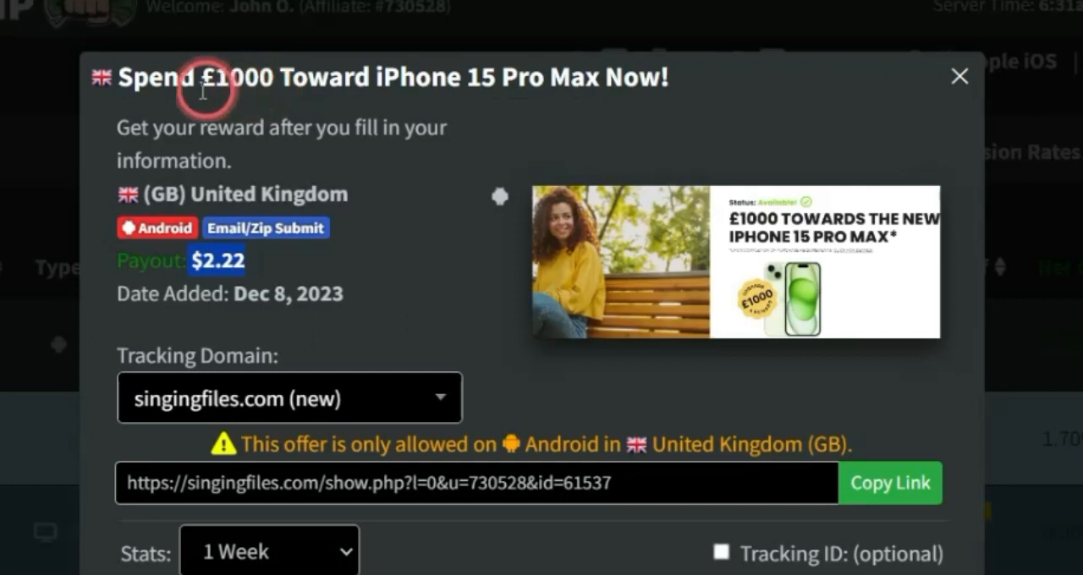
{"action": "mouse_move", "coordinate": [282, 121]}
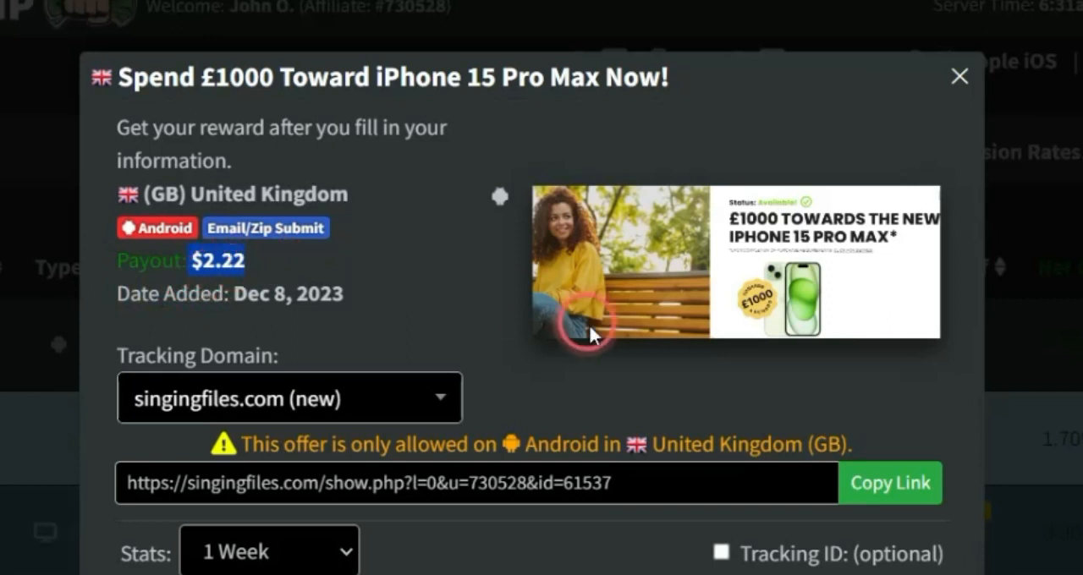
{"action": "left_click", "coordinate": [889, 483]}
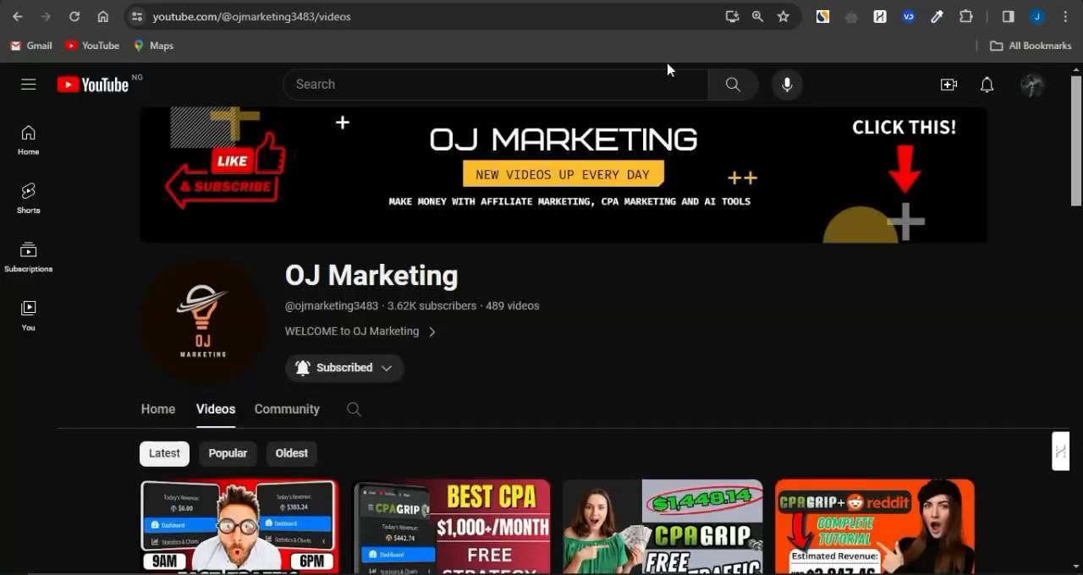
{"action": "left_click", "coordinate": [354, 409]}
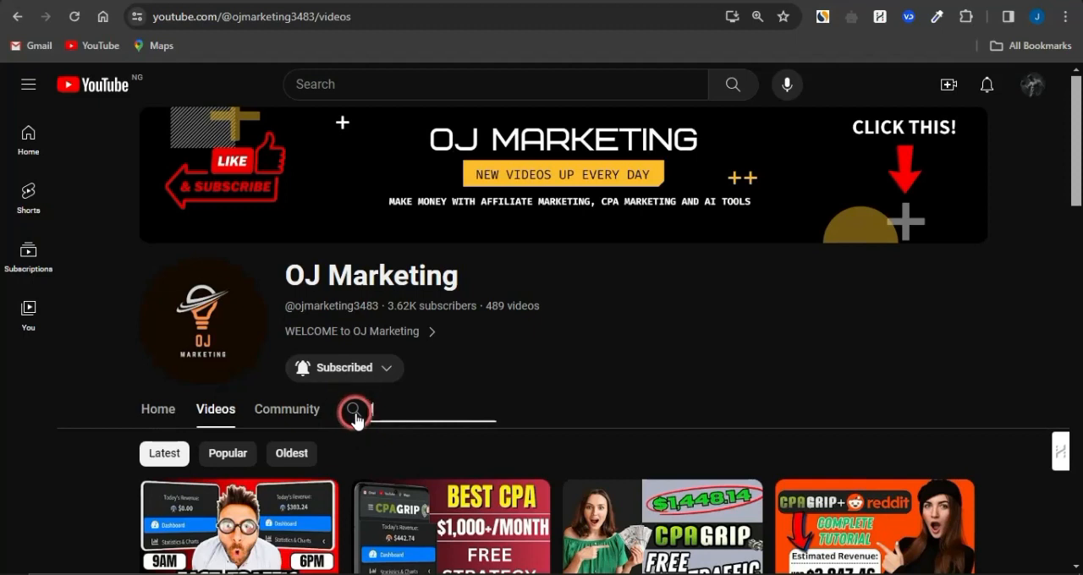
{"action": "type", "text": "anding page"}
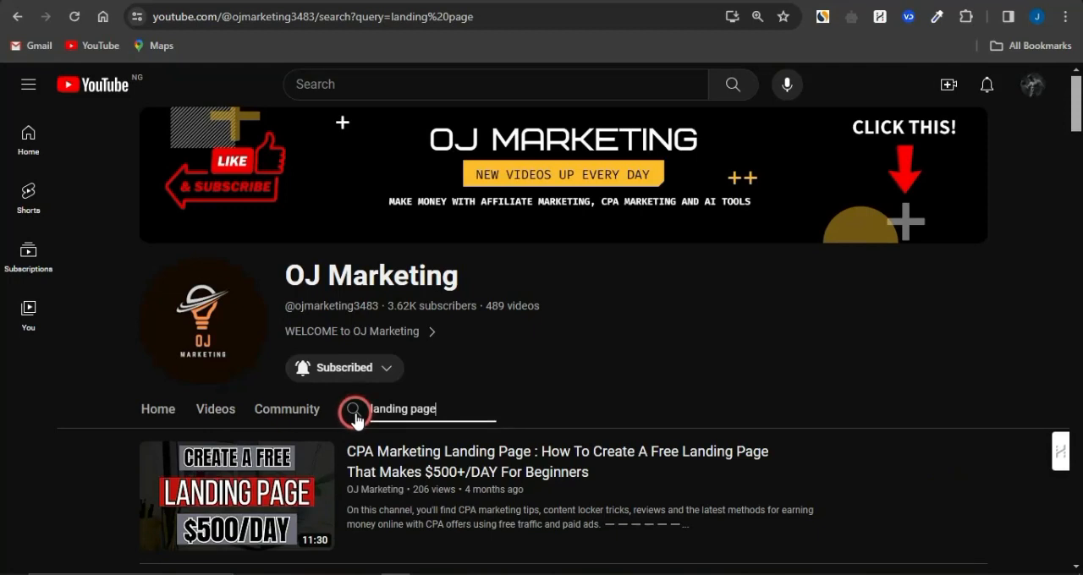
{"action": "scroll", "scroll_direction": "down", "scroll_amount": 3}
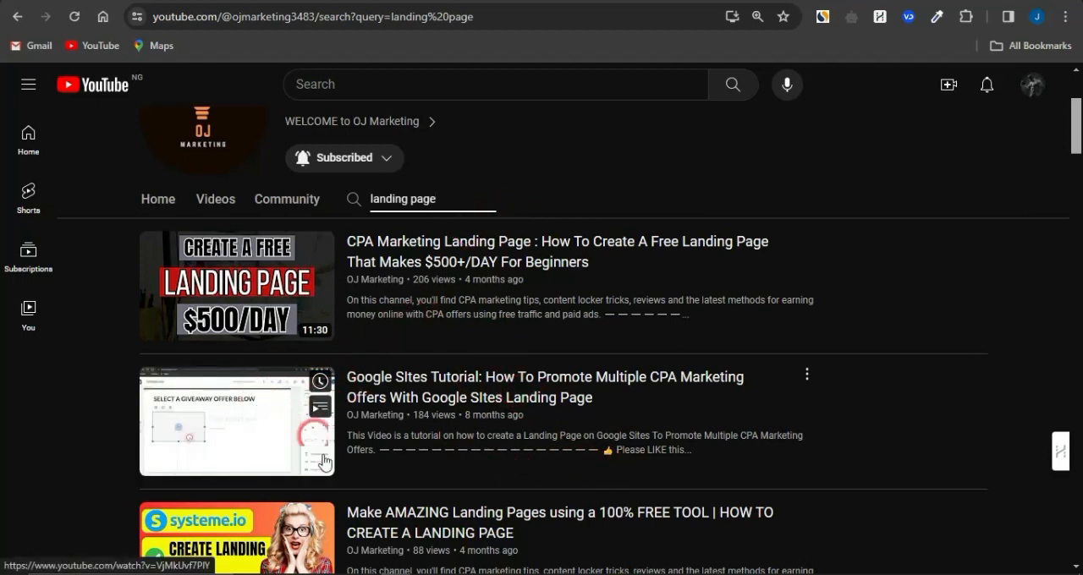
{"action": "scroll", "scroll_direction": "down", "scroll_amount": 3}
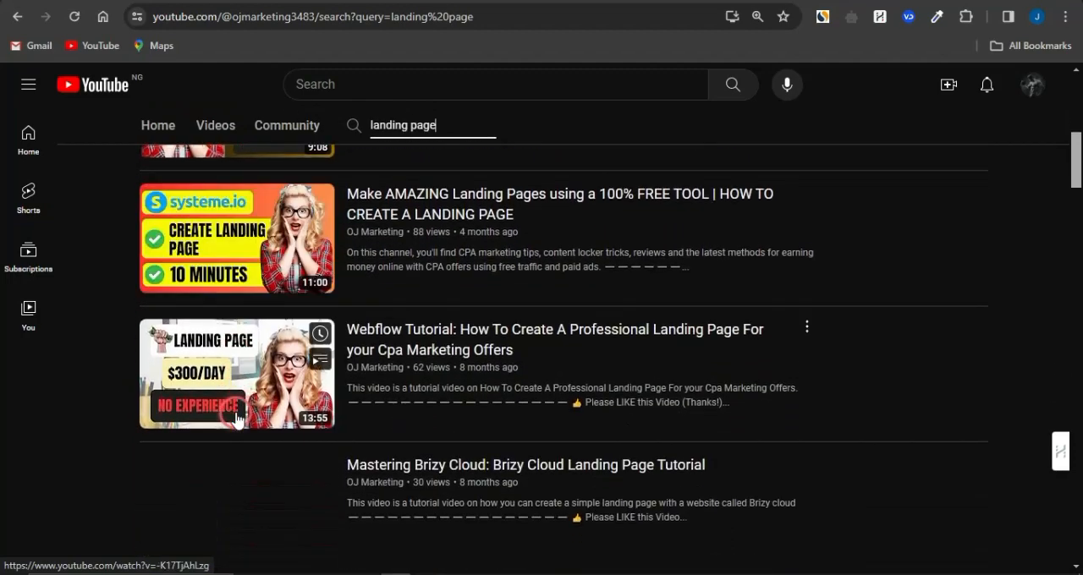
{"action": "scroll", "scroll_direction": "down", "scroll_amount": 3}
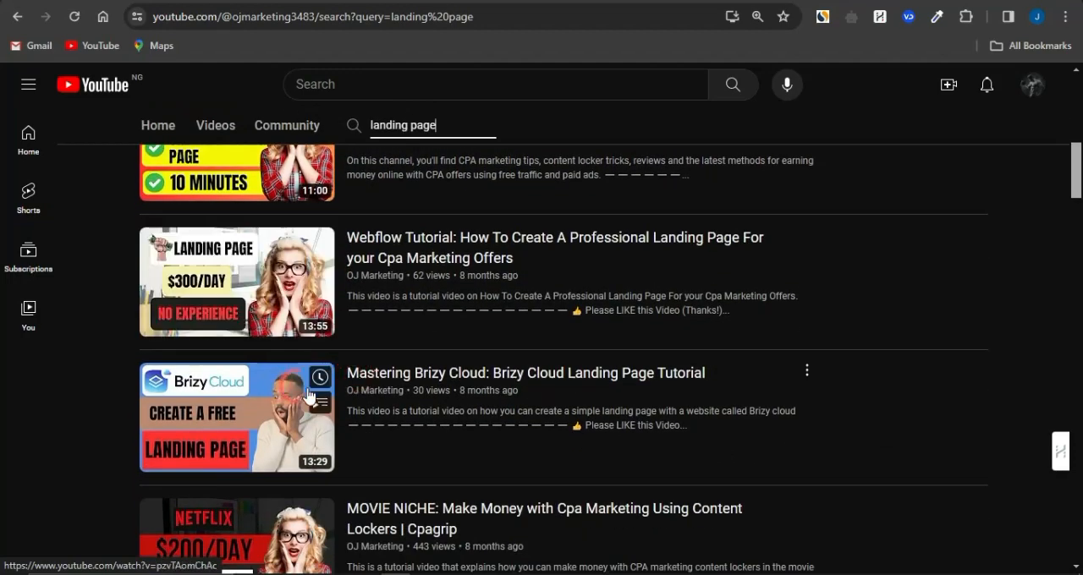
{"action": "scroll", "scroll_direction": "down", "scroll_amount": 3}
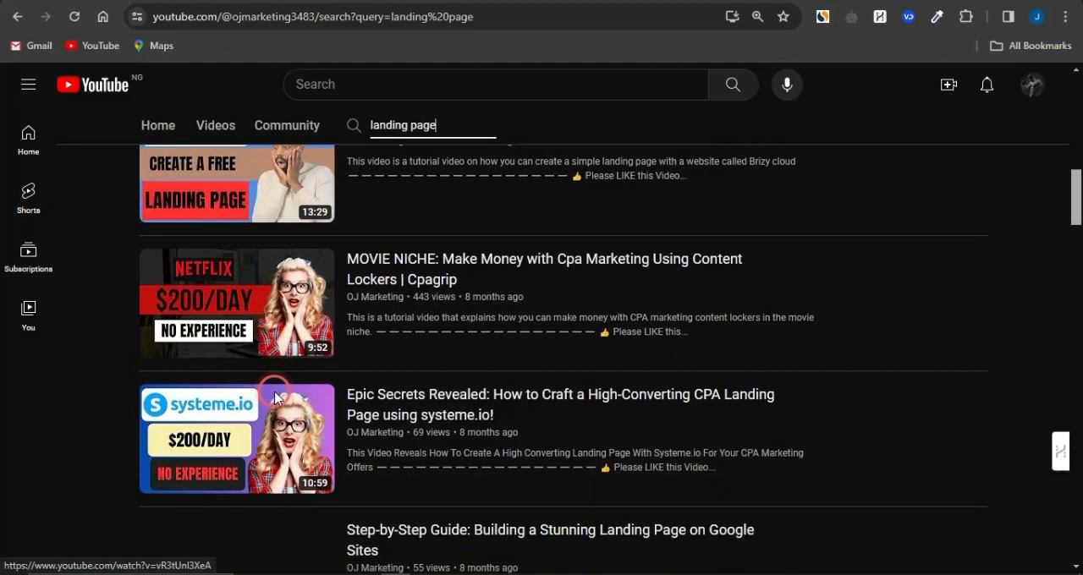
{"action": "scroll", "scroll_direction": "down", "scroll_amount": 3}
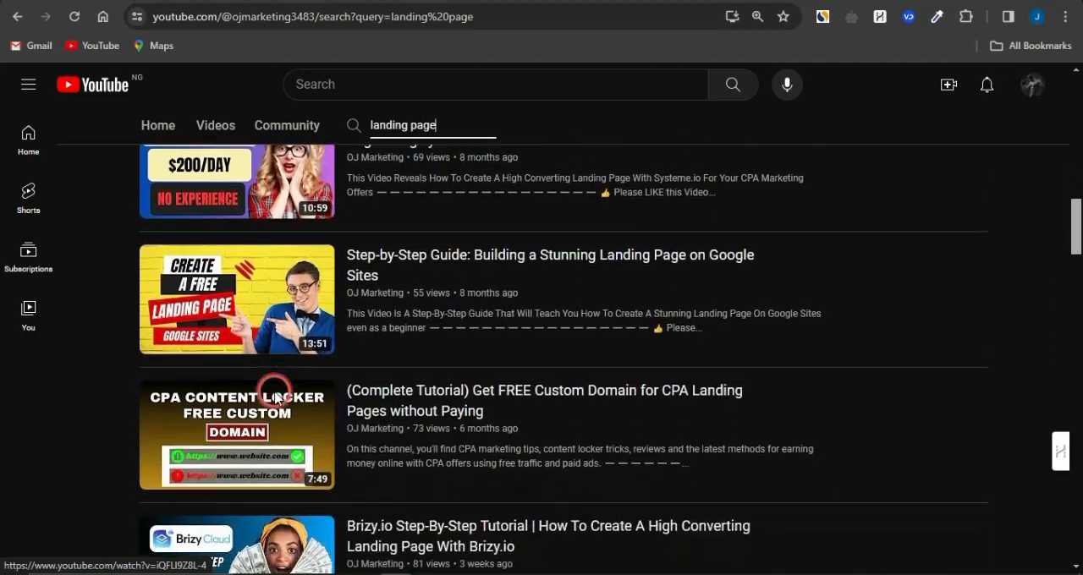
{"action": "scroll", "scroll_direction": "down", "scroll_amount": 3}
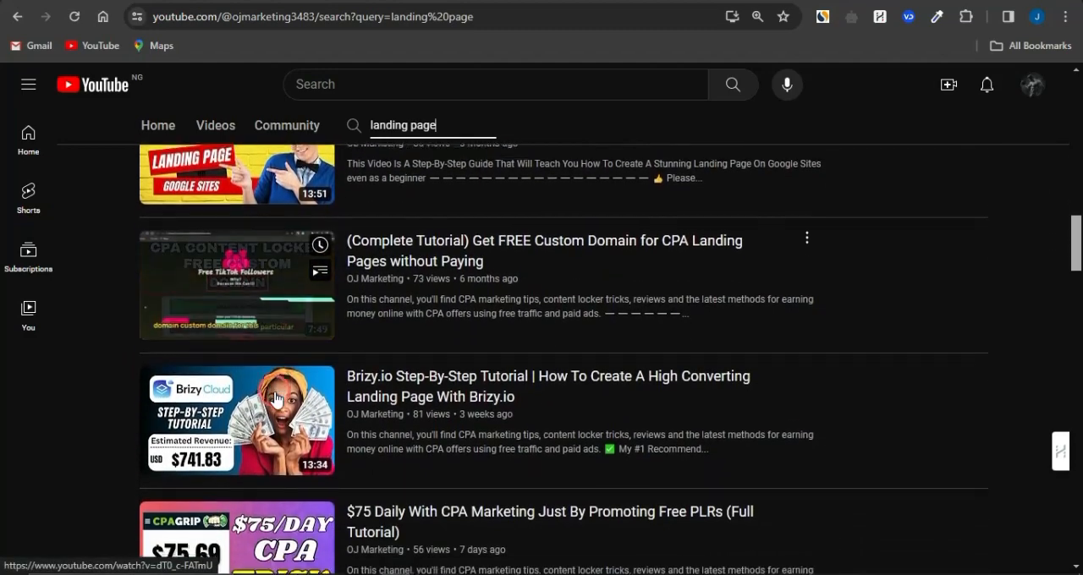
{"action": "scroll", "scroll_direction": "down", "scroll_amount": 3}
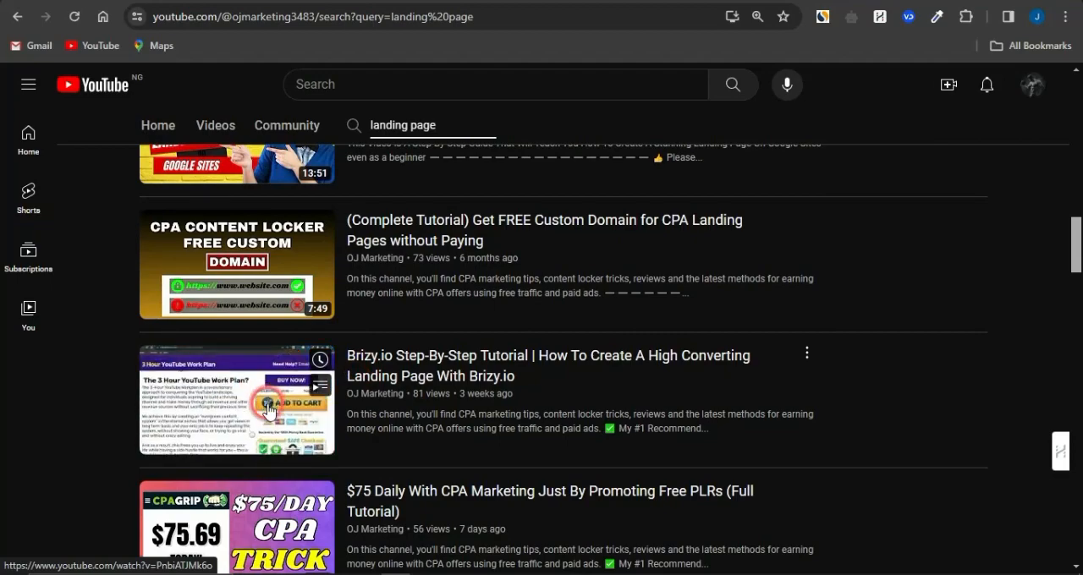
{"action": "mouse_move", "coordinate": [268, 410]}
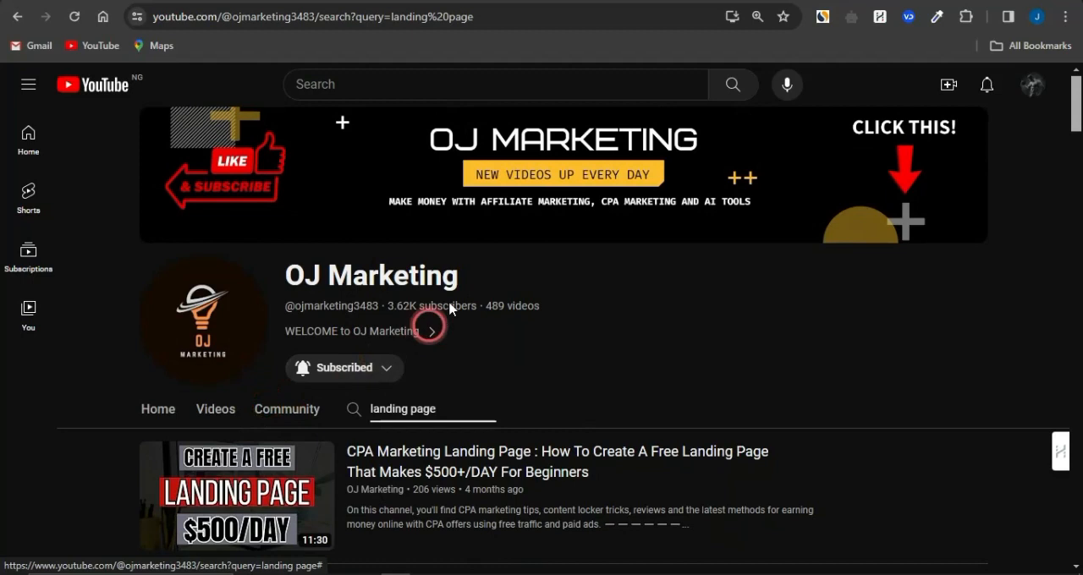
{"action": "mouse_move", "coordinate": [537, 351]}
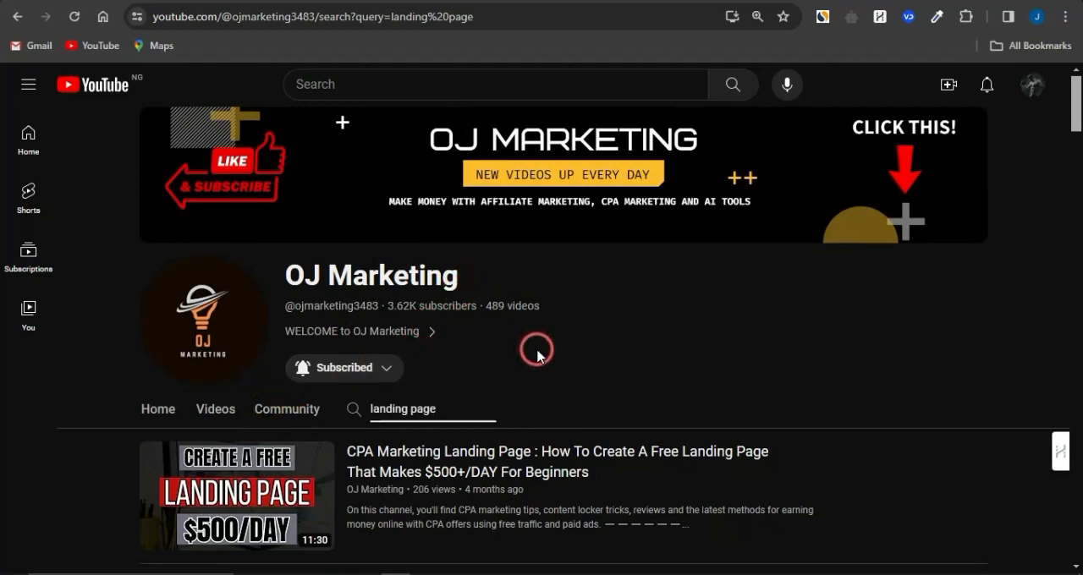
- Open the freead1.net tab and close the Monetag pop-up ad
{"action": "left_click", "coordinate": [432, 409]}
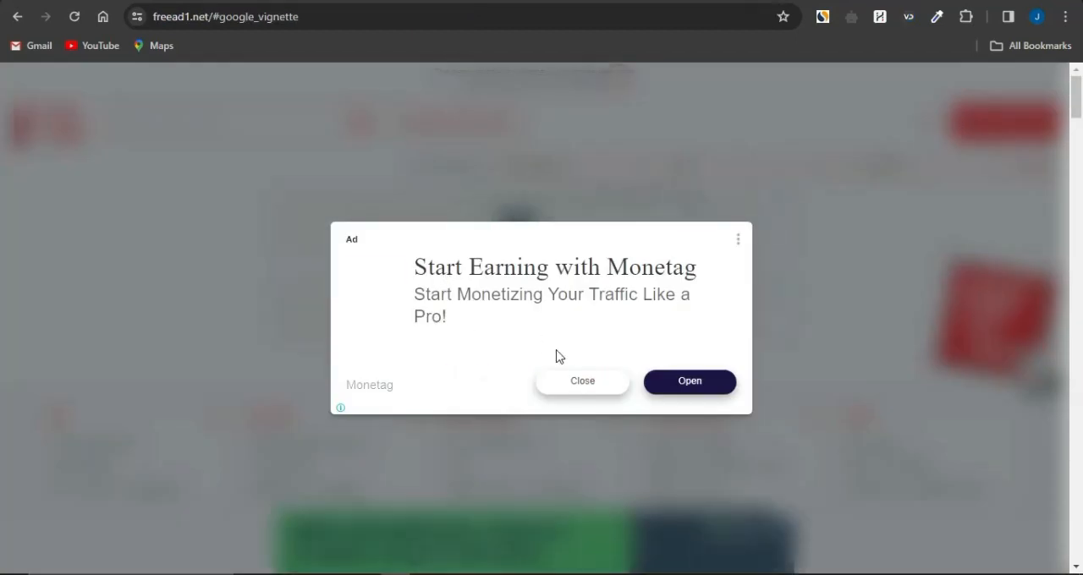
{"action": "left_click", "coordinate": [582, 381]}
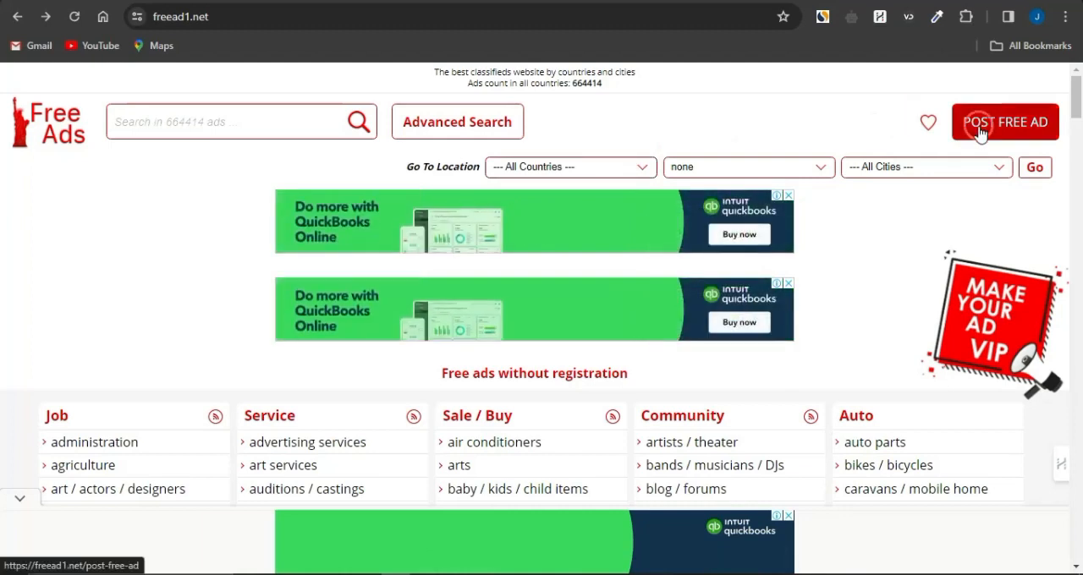
- Open the post-free-ad form and set the subcategory to finance / accounting job
{"action": "left_click", "coordinate": [1004, 122]}
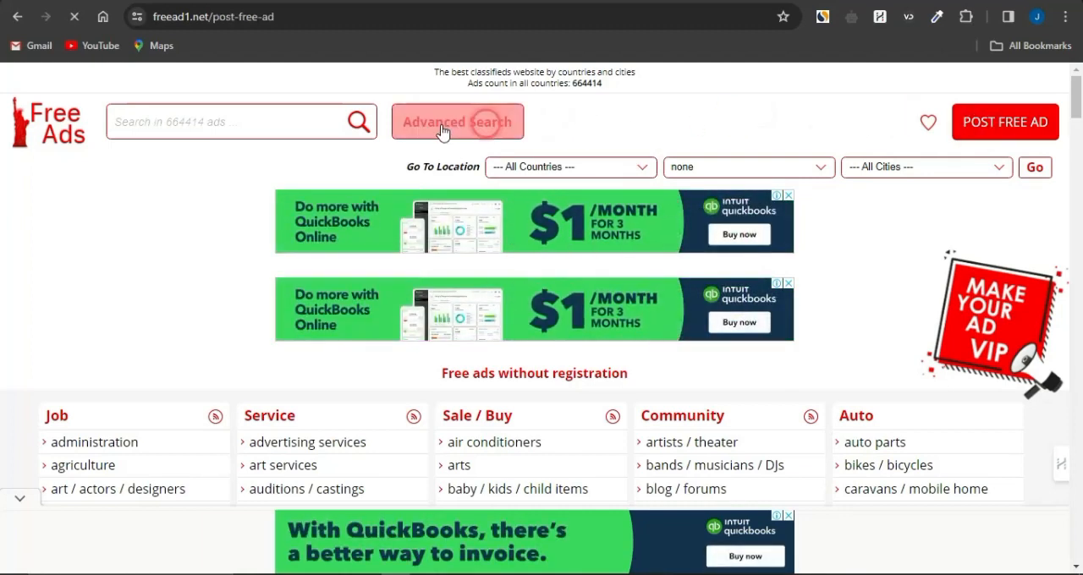
{"action": "left_click", "coordinate": [1006, 122]}
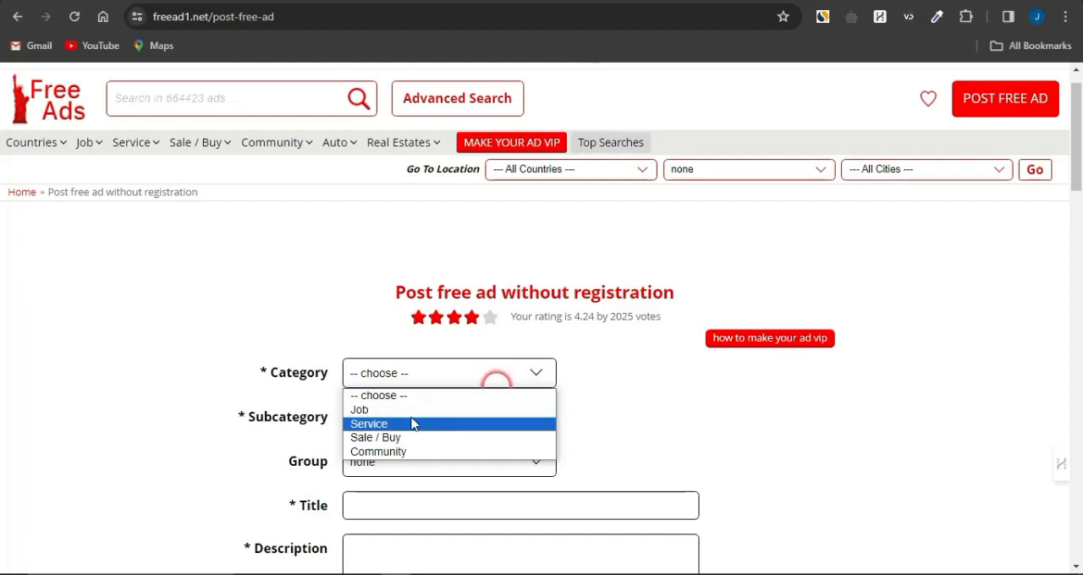
{"action": "mouse_move", "coordinate": [381, 427]}
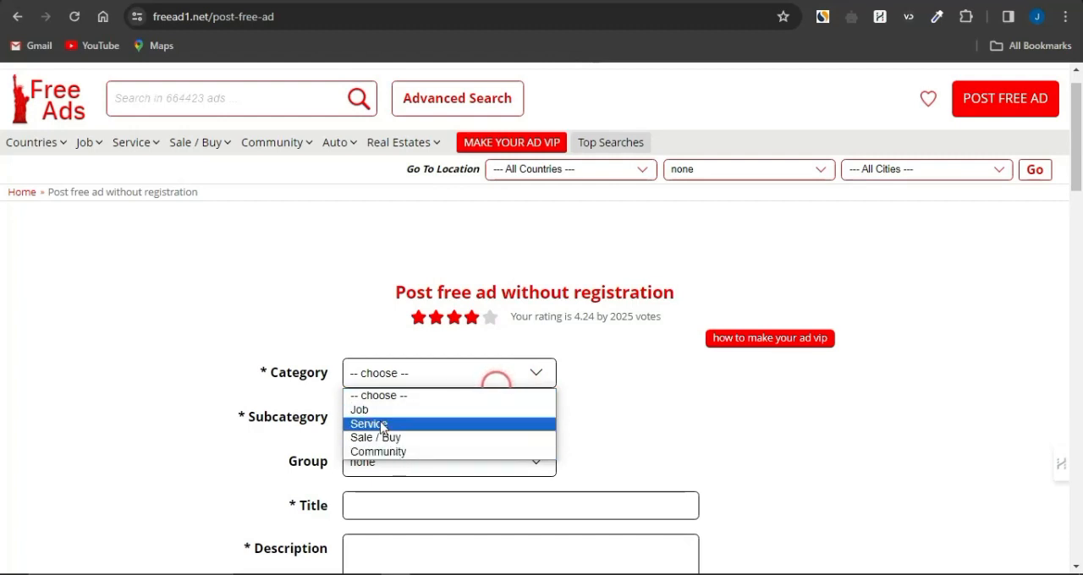
{"action": "left_click", "coordinate": [359, 410]}
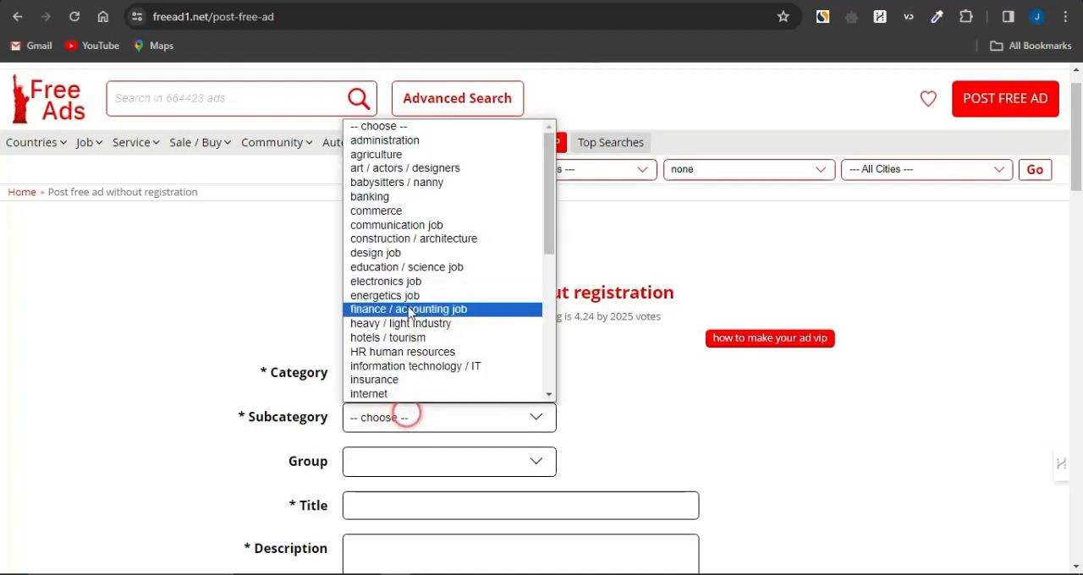
{"action": "left_click", "coordinate": [408, 309]}
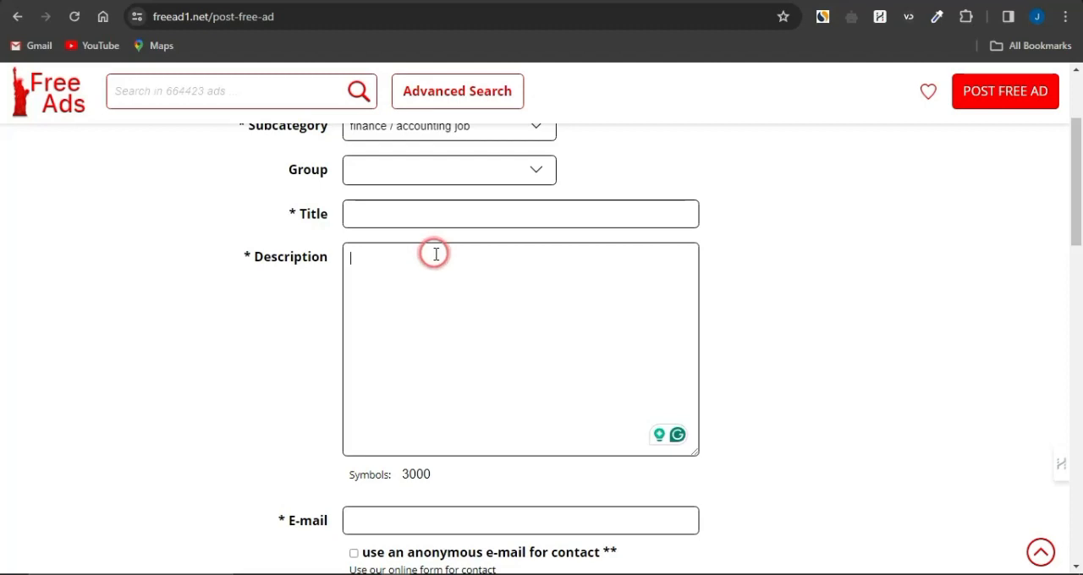
{"action": "mouse_move", "coordinate": [453, 313]}
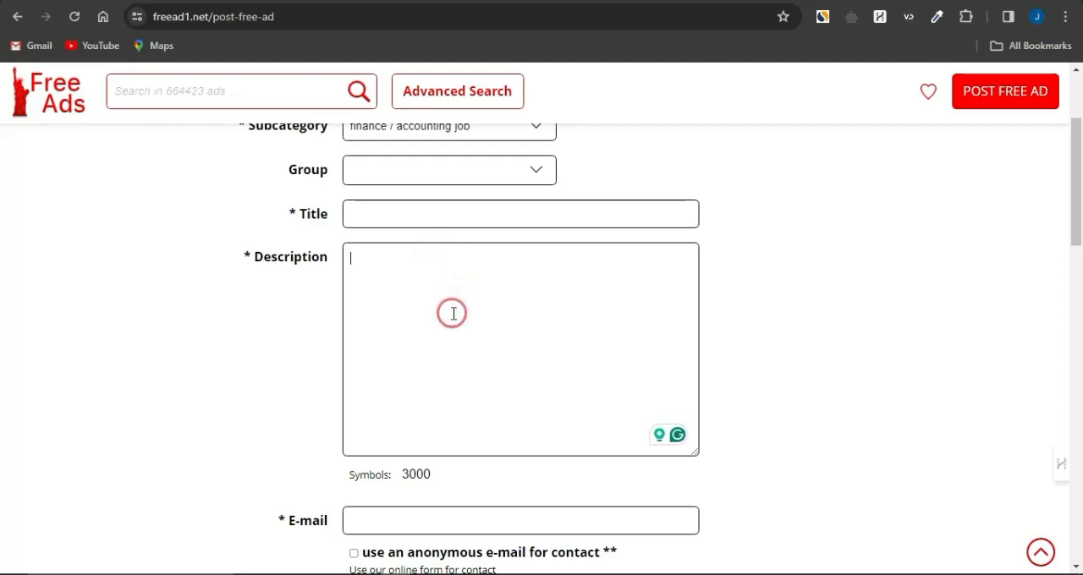
- Fill the Web site field with the smrturl CPA offer link
{"action": "scroll", "scroll_direction": "down", "scroll_amount": 3}
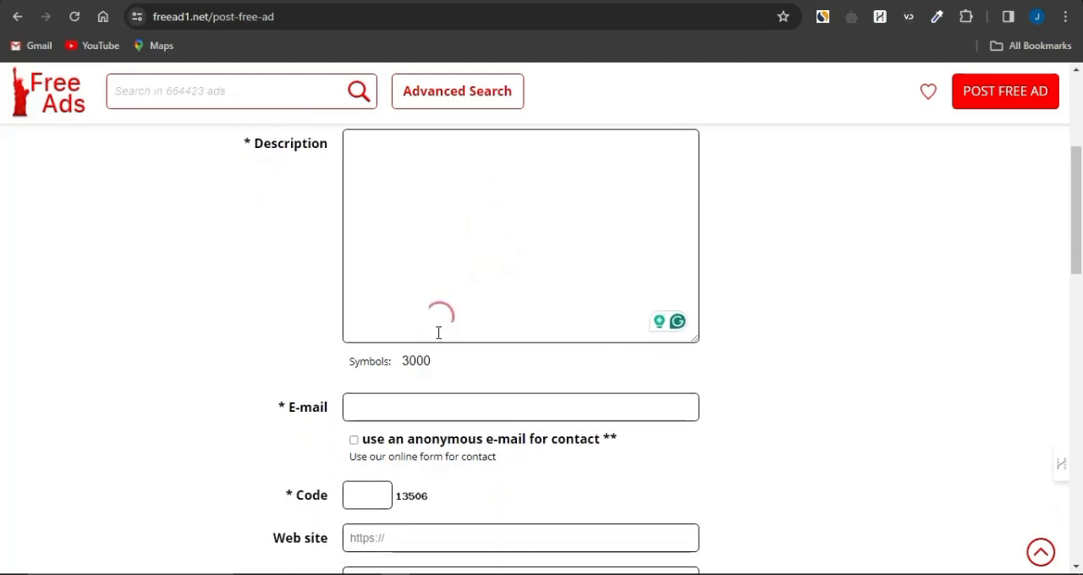
{"action": "left_click", "coordinate": [402, 292]}
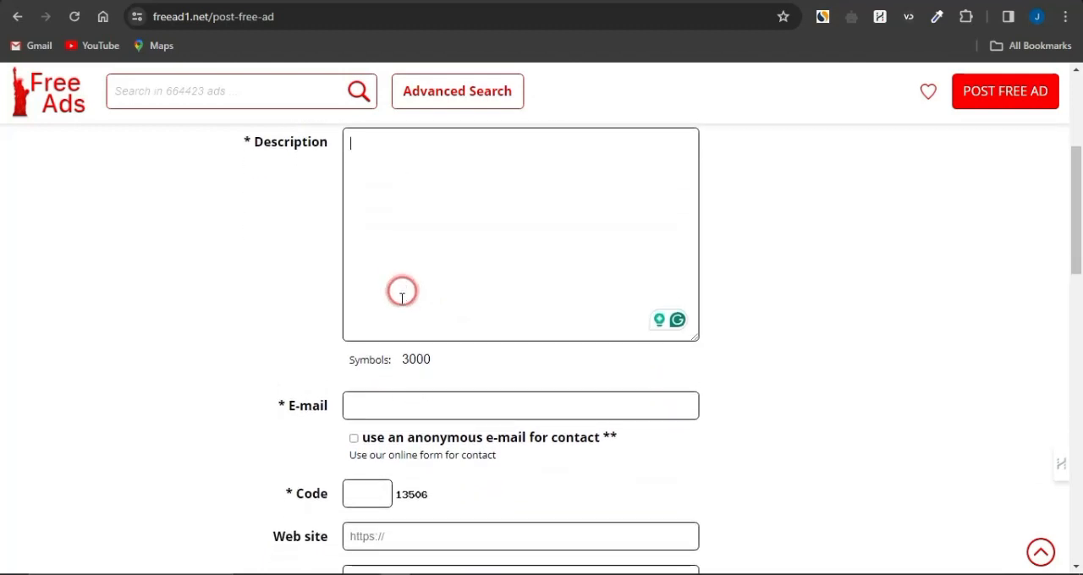
{"action": "scroll", "scroll_direction": "down", "scroll_amount": 3}
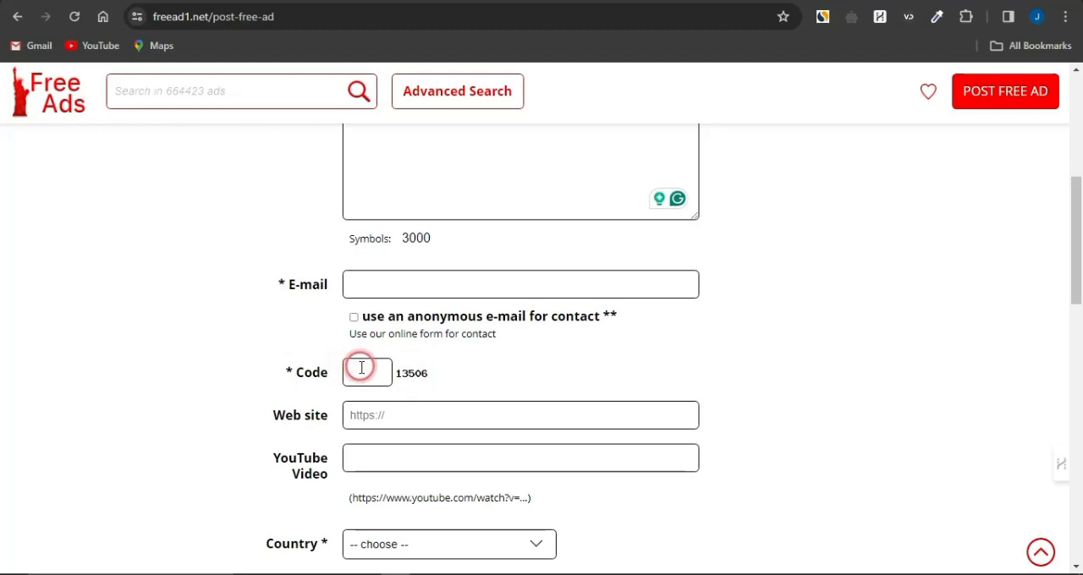
{"action": "left_click", "coordinate": [520, 415]}
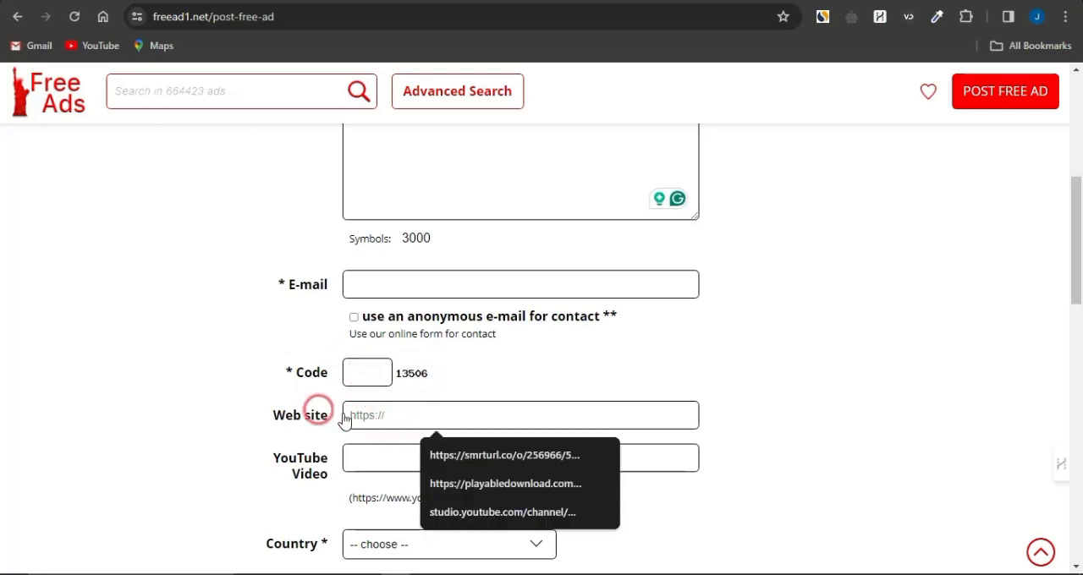
{"action": "left_click", "coordinate": [504, 454]}
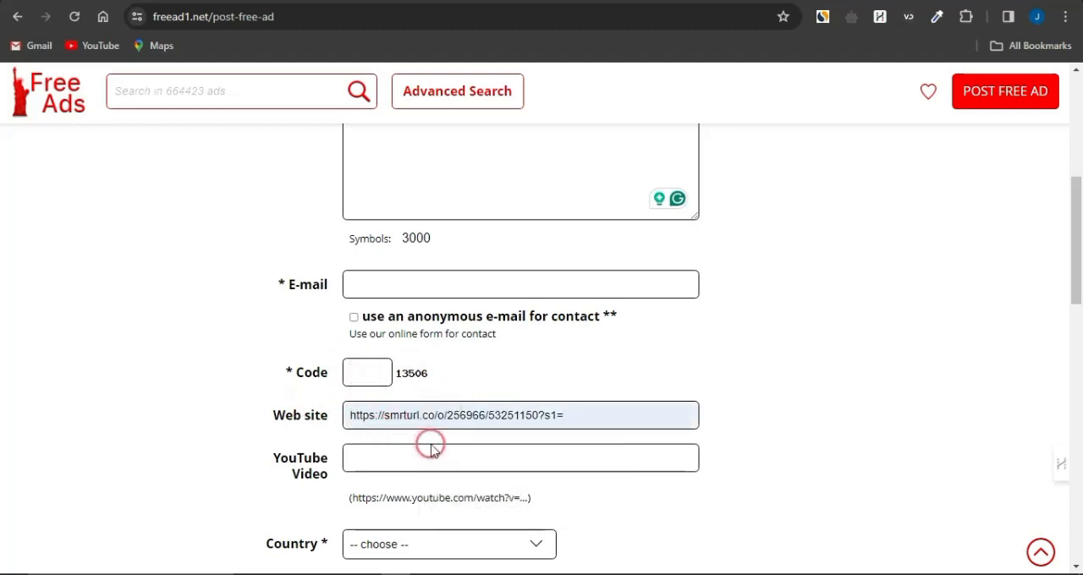
{"action": "scroll", "scroll_direction": "down", "scroll_amount": 3}
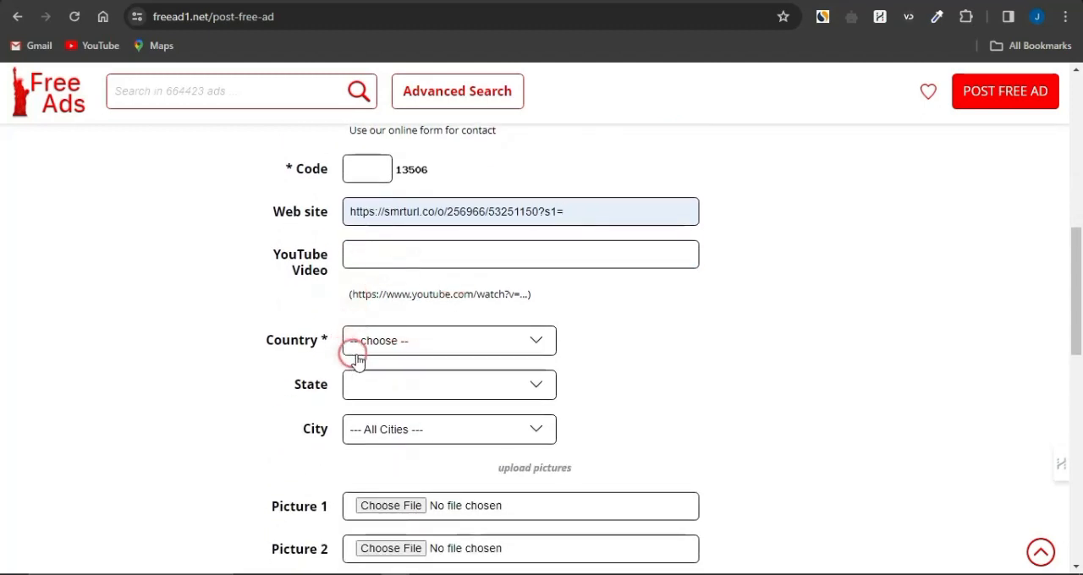
- Choose UK from the ad form's Country dropdown
{"action": "left_click", "coordinate": [448, 340]}
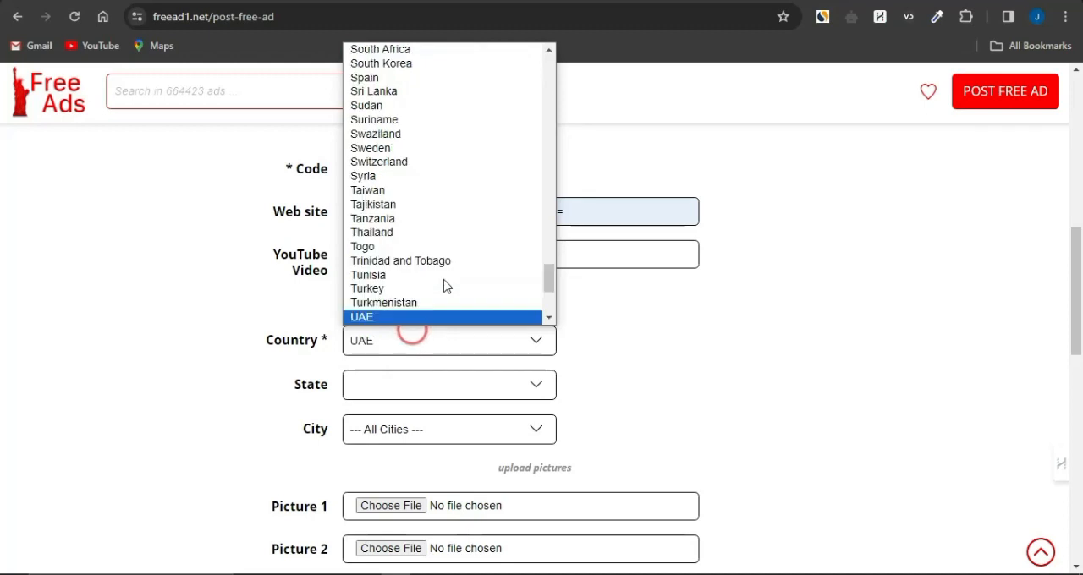
{"action": "scroll", "scroll_direction": "down", "scroll_amount": 3}
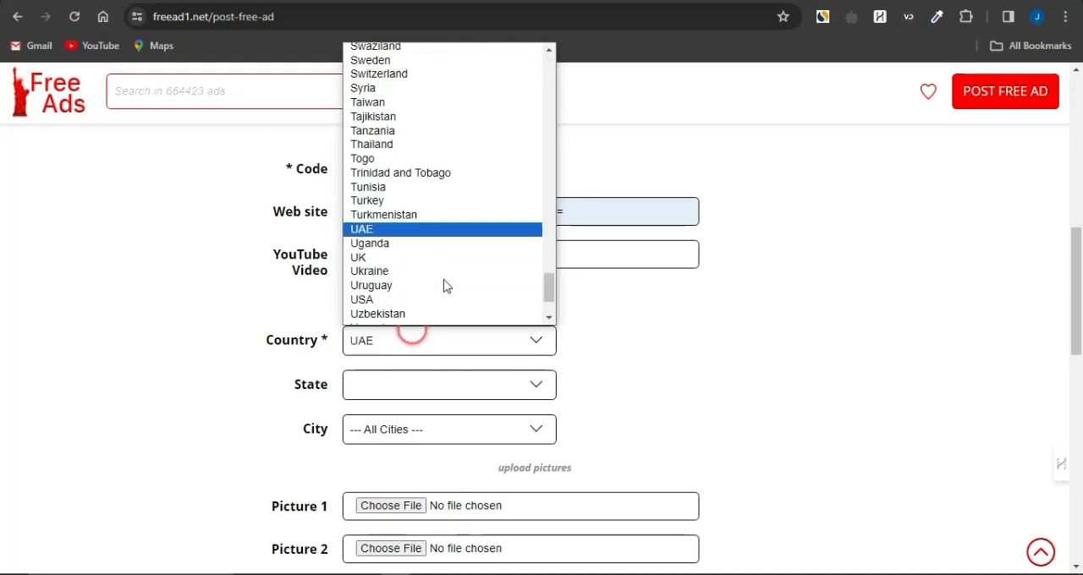
{"action": "scroll", "scroll_direction": "down", "scroll_amount": 3}
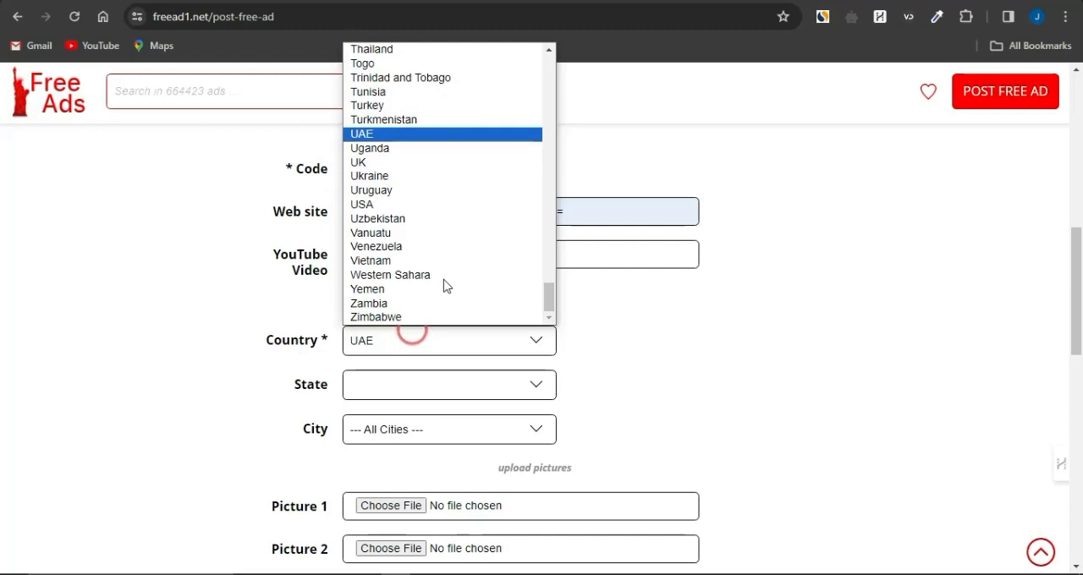
{"action": "left_click", "coordinate": [358, 162]}
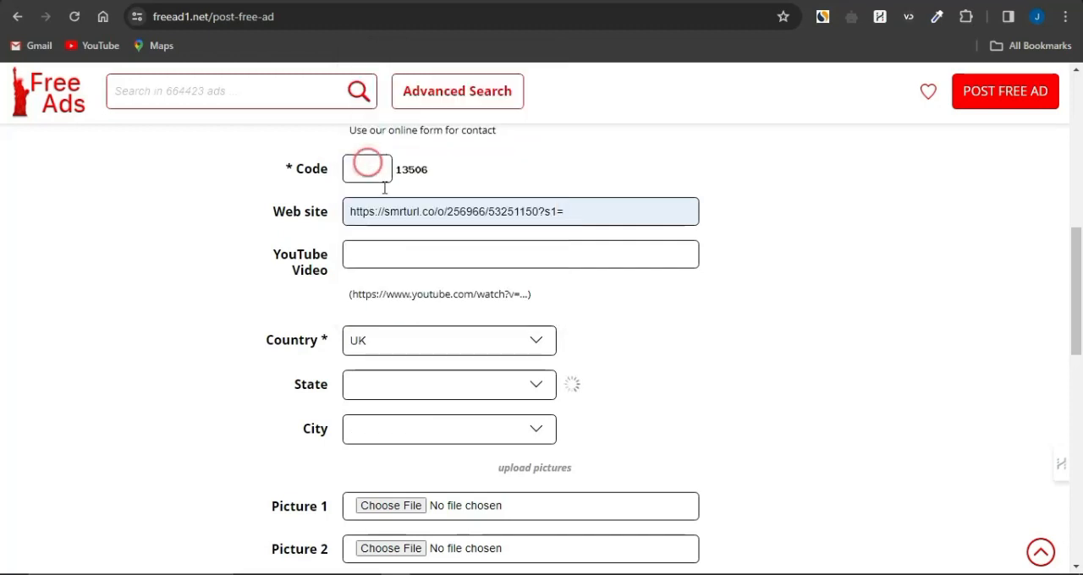
{"action": "left_click", "coordinate": [449, 384]}
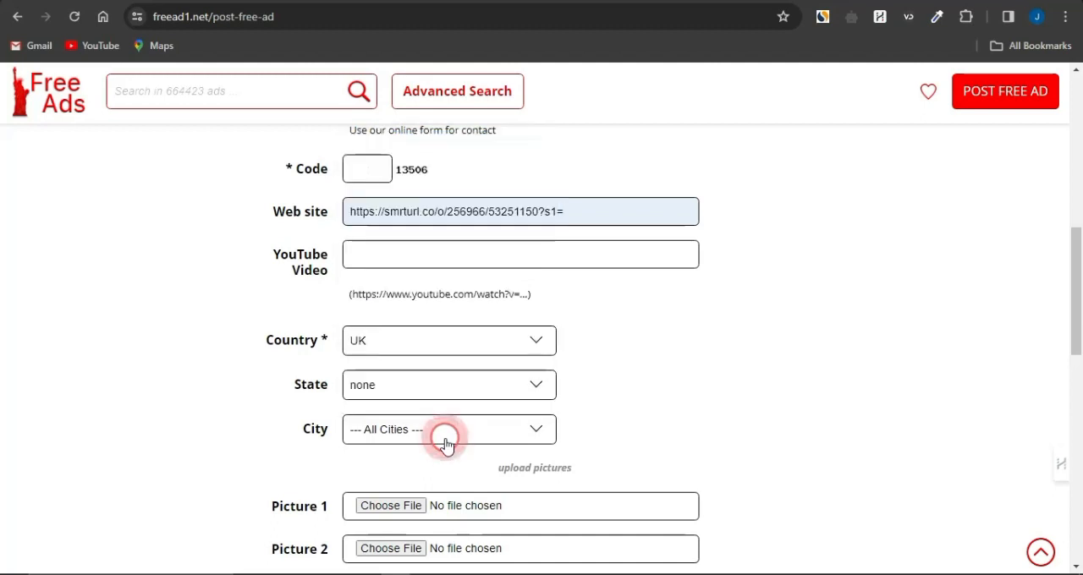
- Scroll past the picture uploads and click POST FREE AD
{"action": "scroll", "scroll_direction": "down", "scroll_amount": 3}
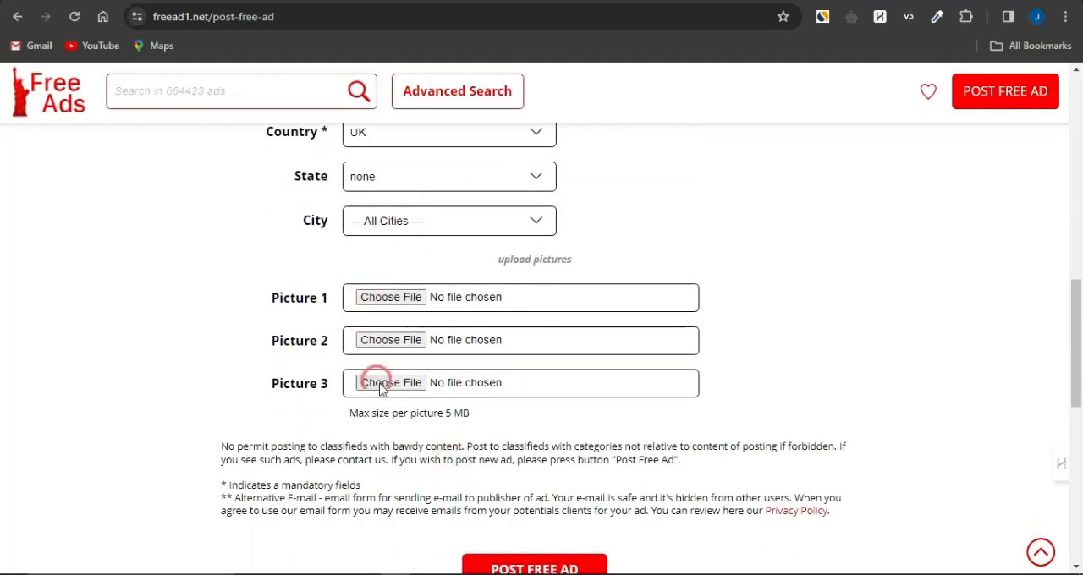
{"action": "scroll", "scroll_direction": "down", "scroll_amount": 3}
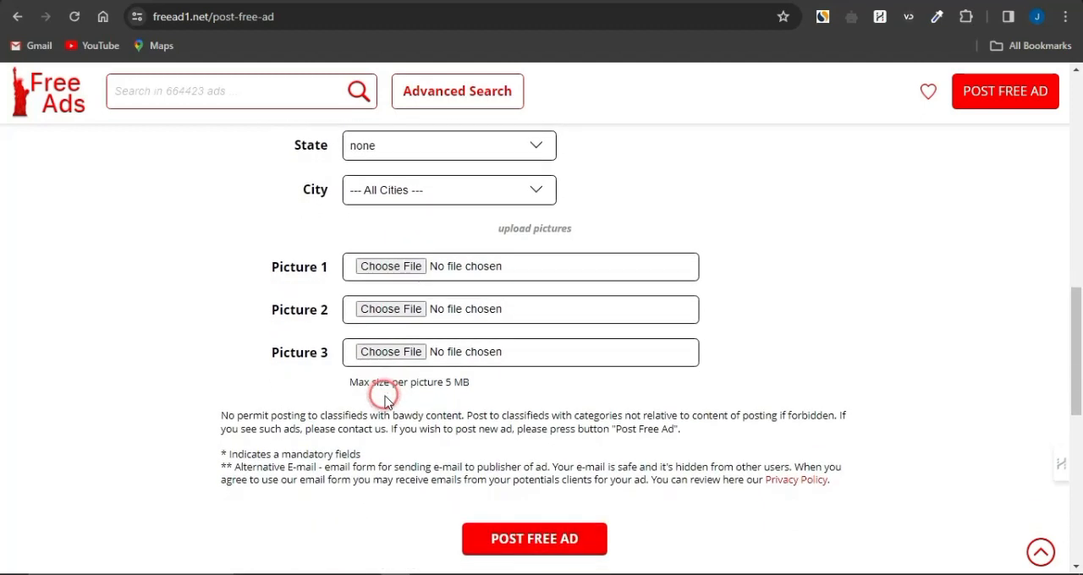
{"action": "scroll", "scroll_direction": "down", "scroll_amount": 3}
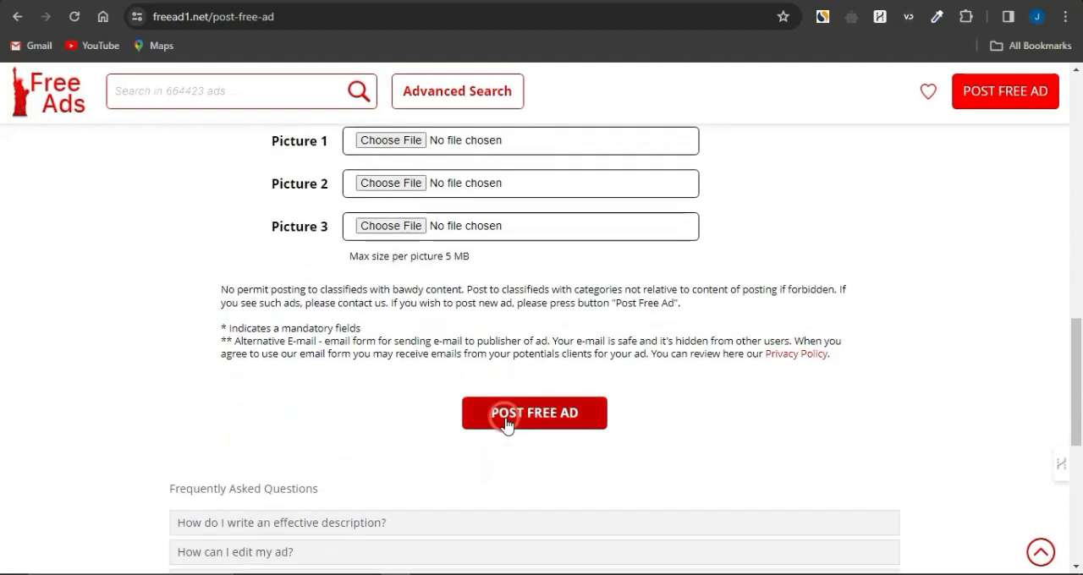
{"action": "left_click", "coordinate": [534, 413]}
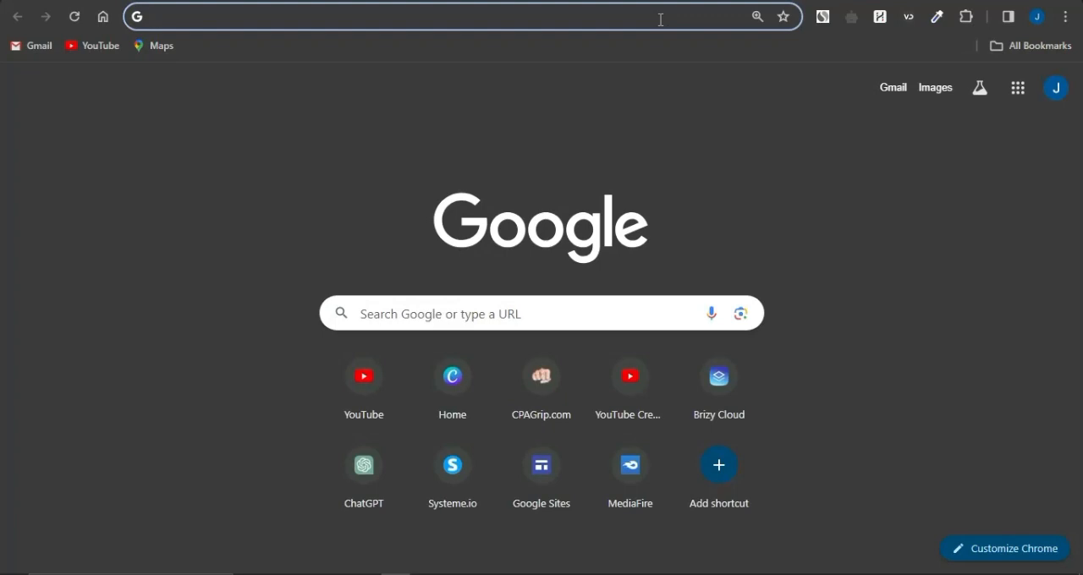
{"action": "type", "text": "sitelike.org"}
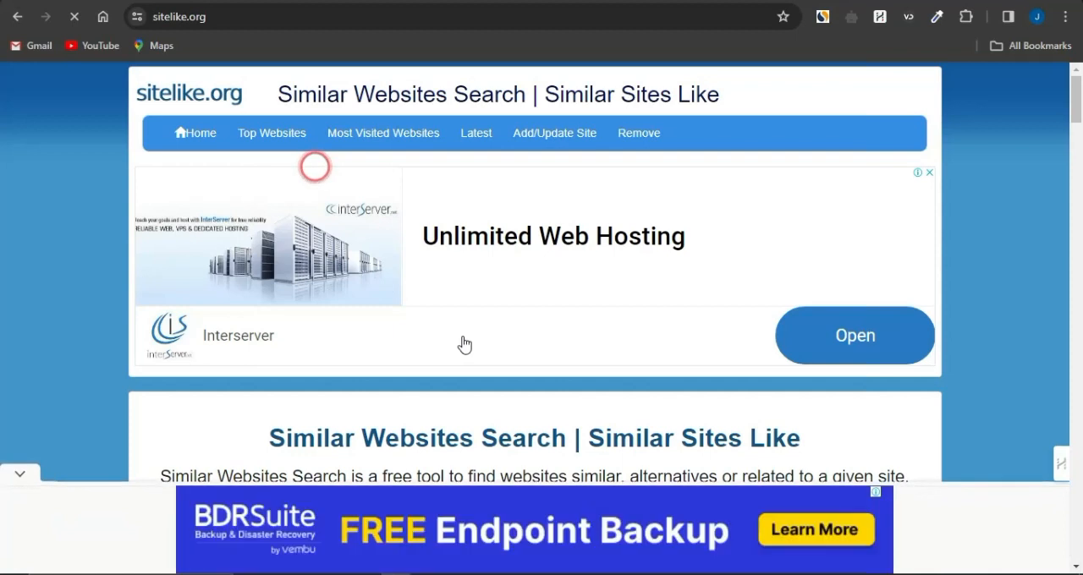
{"action": "left_click", "coordinate": [487, 186]}
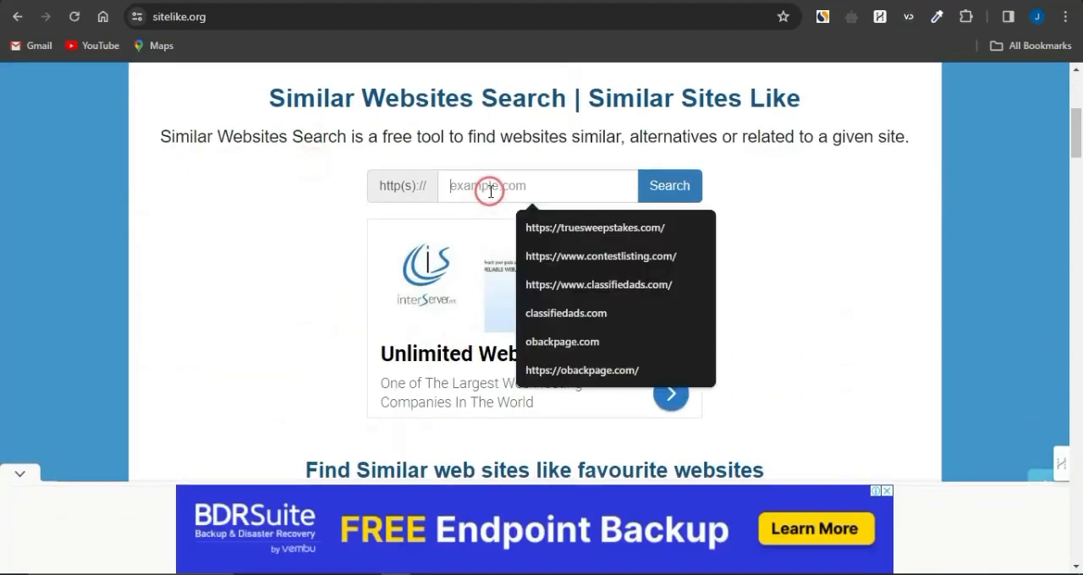
{"action": "type", "text": "https://freead1.net/"}
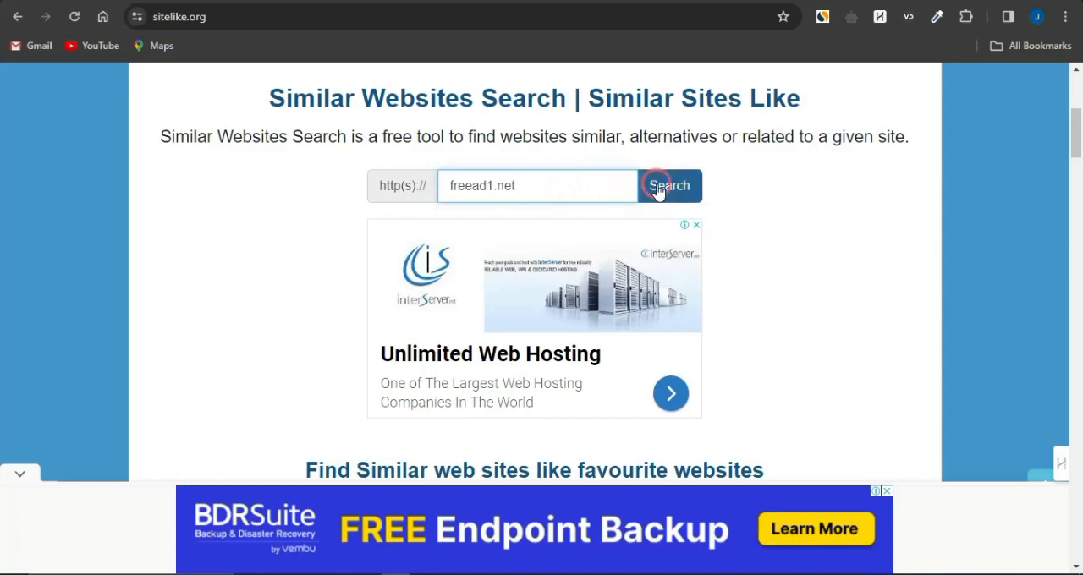
{"action": "left_click", "coordinate": [670, 185]}
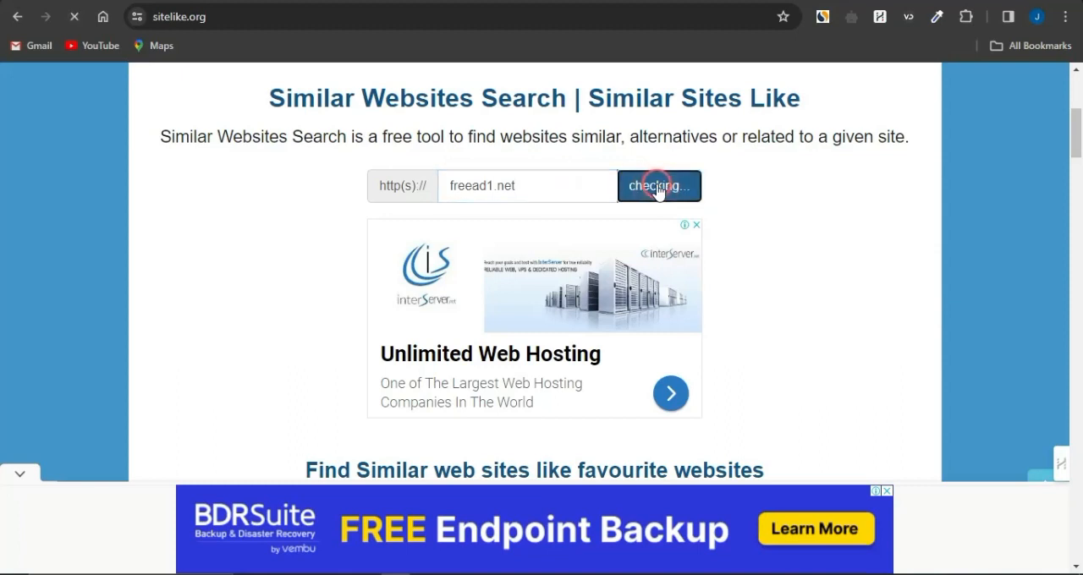
{"action": "left_click", "coordinate": [659, 185]}
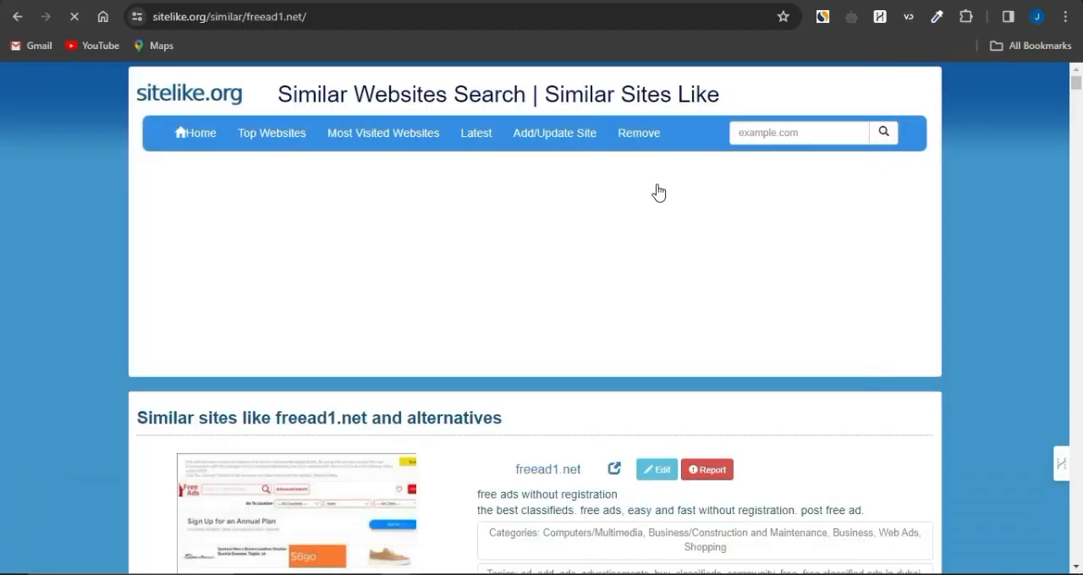
{"action": "scroll", "scroll_direction": "down", "scroll_amount": 3}
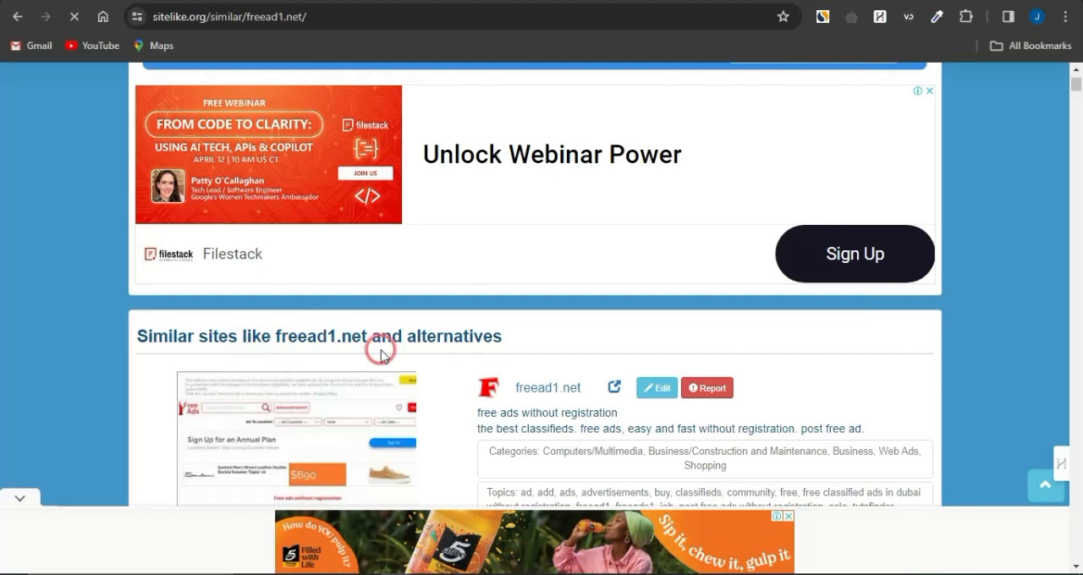
{"action": "scroll", "scroll_direction": "down", "scroll_amount": 3}
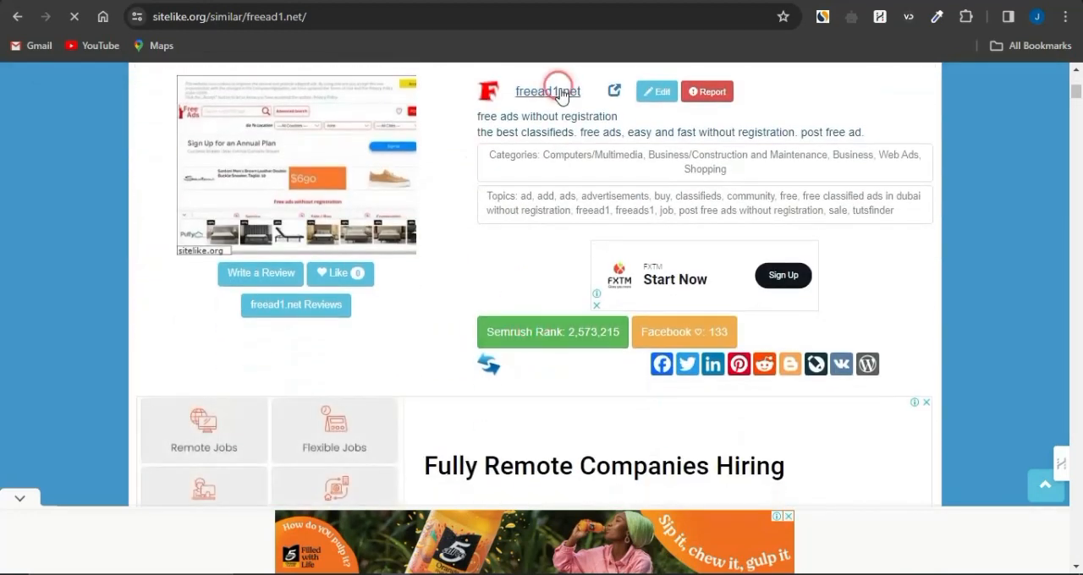
{"action": "scroll", "scroll_direction": "down", "scroll_amount": 3}
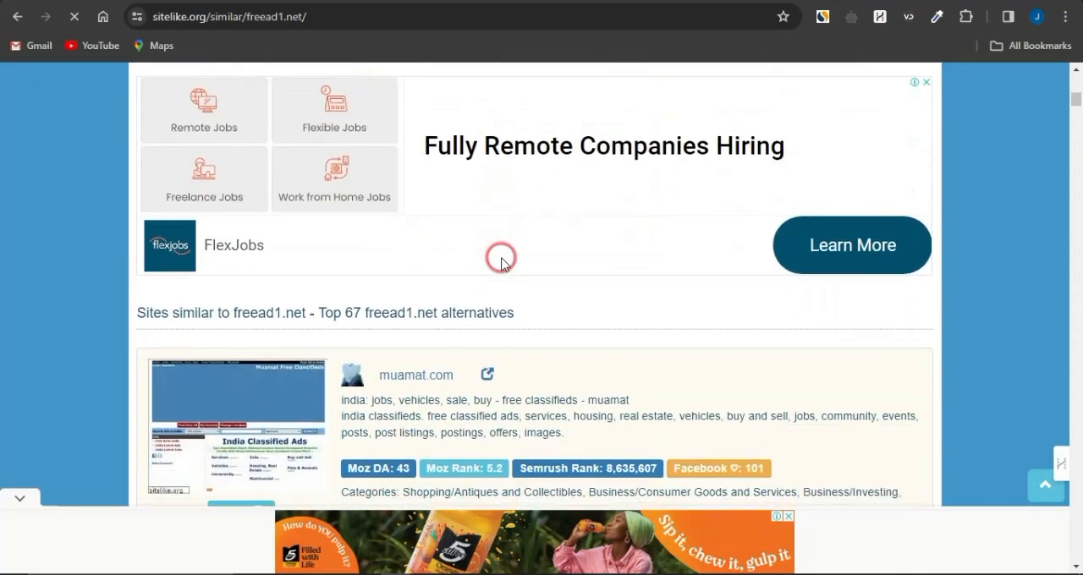
{"action": "scroll", "scroll_direction": "down", "scroll_amount": 3}
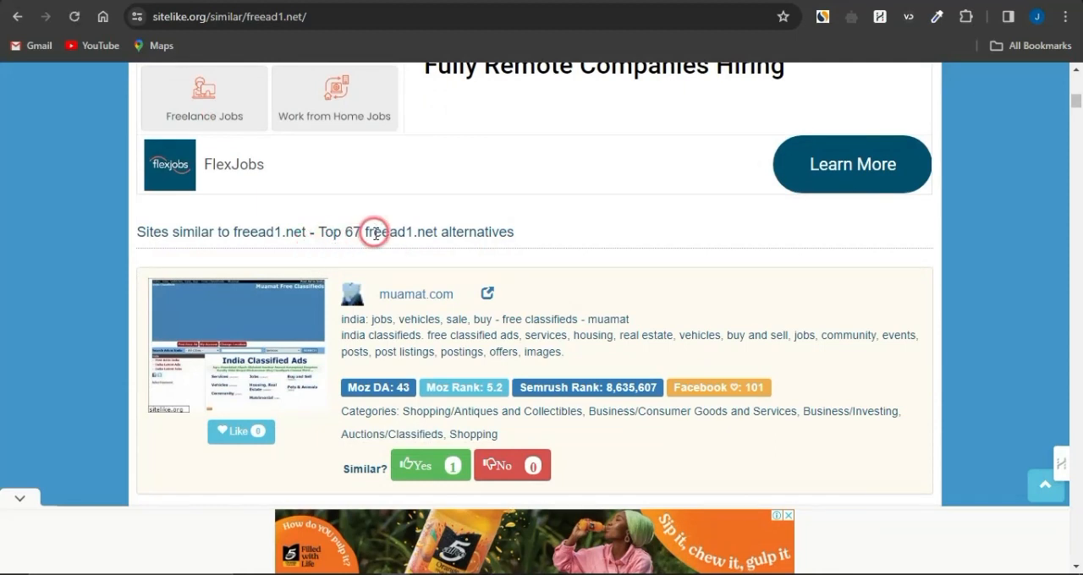
{"action": "mouse_move", "coordinate": [463, 246]}
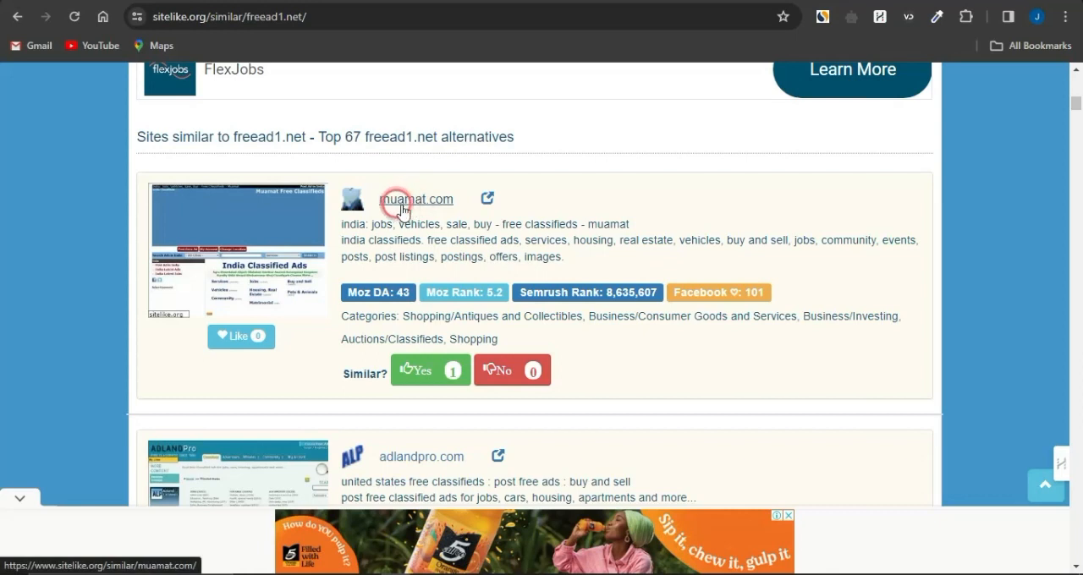
{"action": "scroll", "scroll_direction": "down", "scroll_amount": 3}
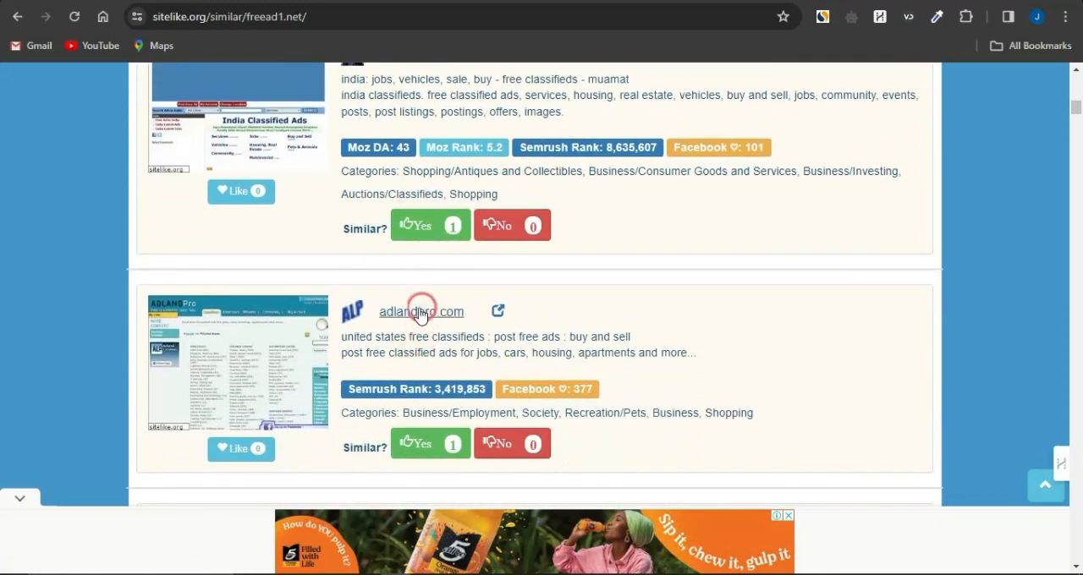
{"action": "scroll", "scroll_direction": "down", "scroll_amount": 3}
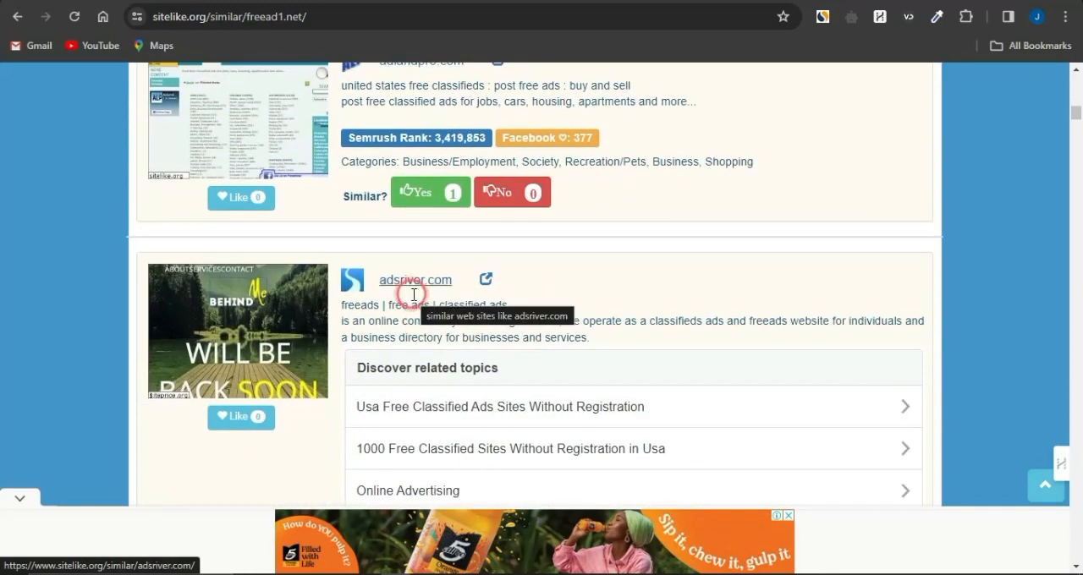
{"action": "scroll", "scroll_direction": "down", "scroll_amount": 3}
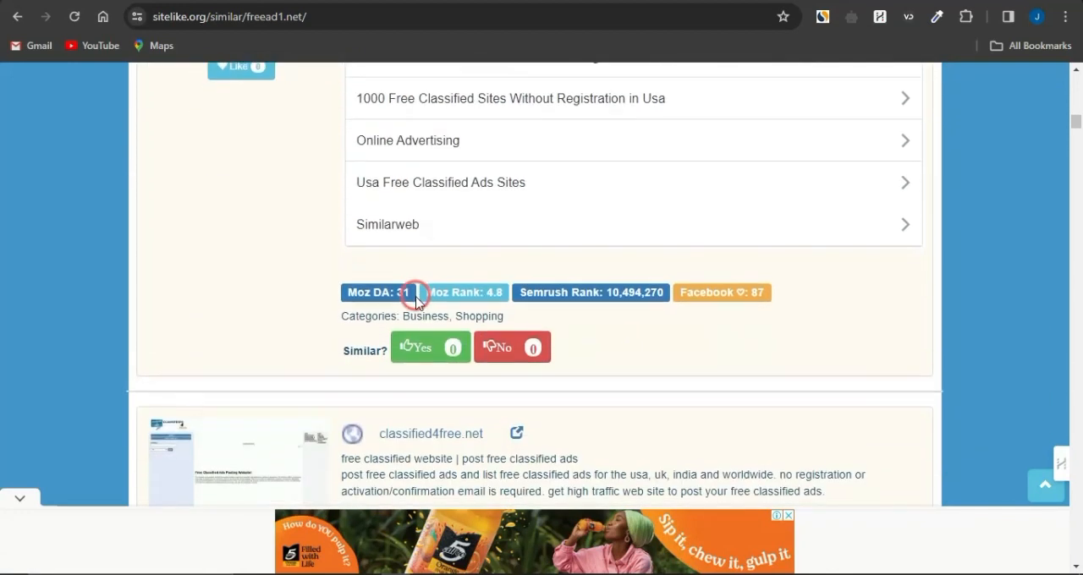
{"action": "scroll", "scroll_direction": "down", "scroll_amount": 3}
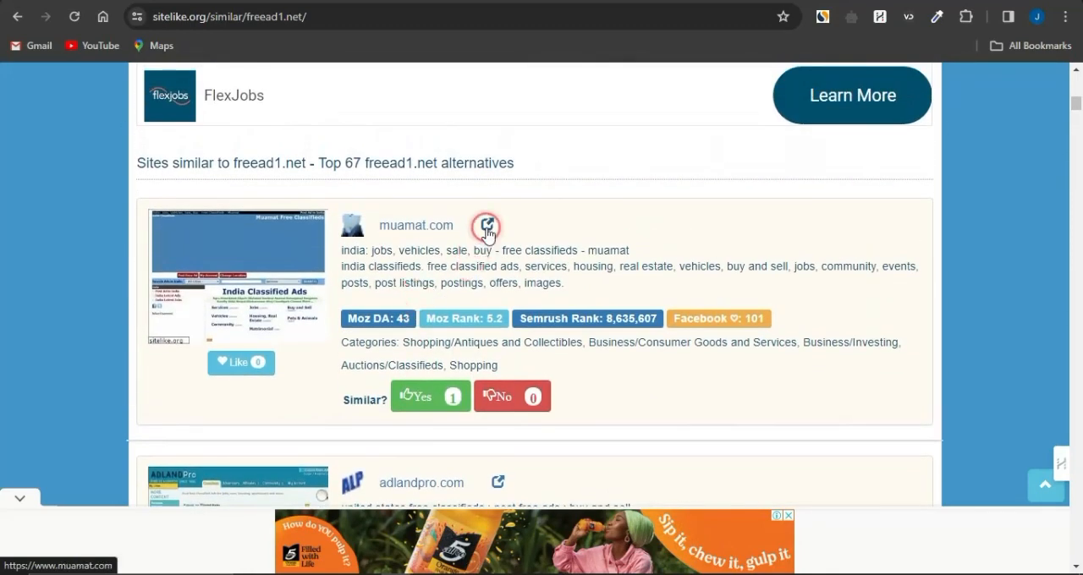
- Visit muamat.com, start a free ad post and dismiss the full-screen advertisement
{"action": "left_click", "coordinate": [484, 226]}
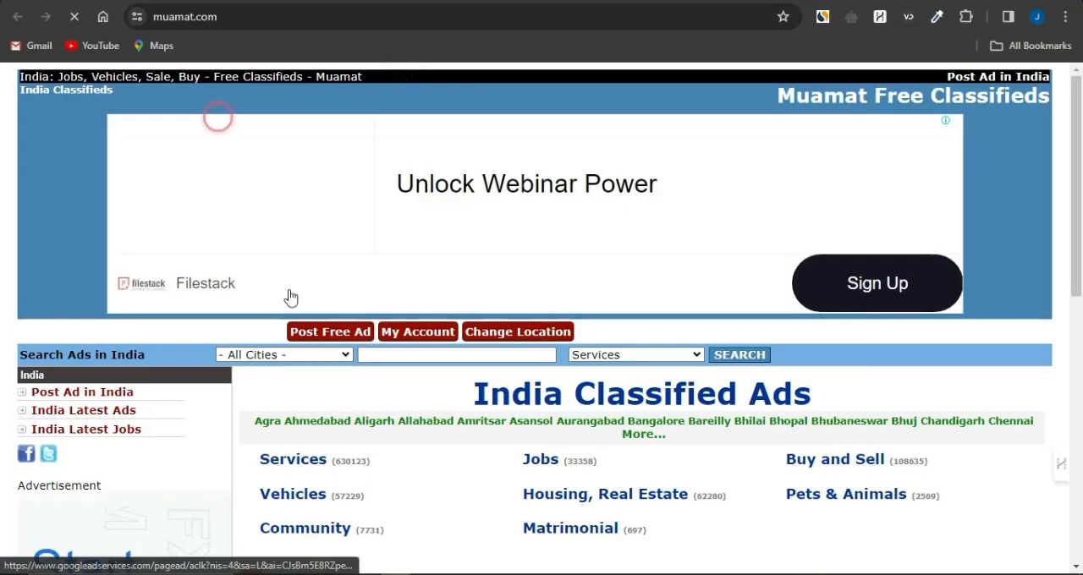
{"action": "left_click", "coordinate": [330, 331]}
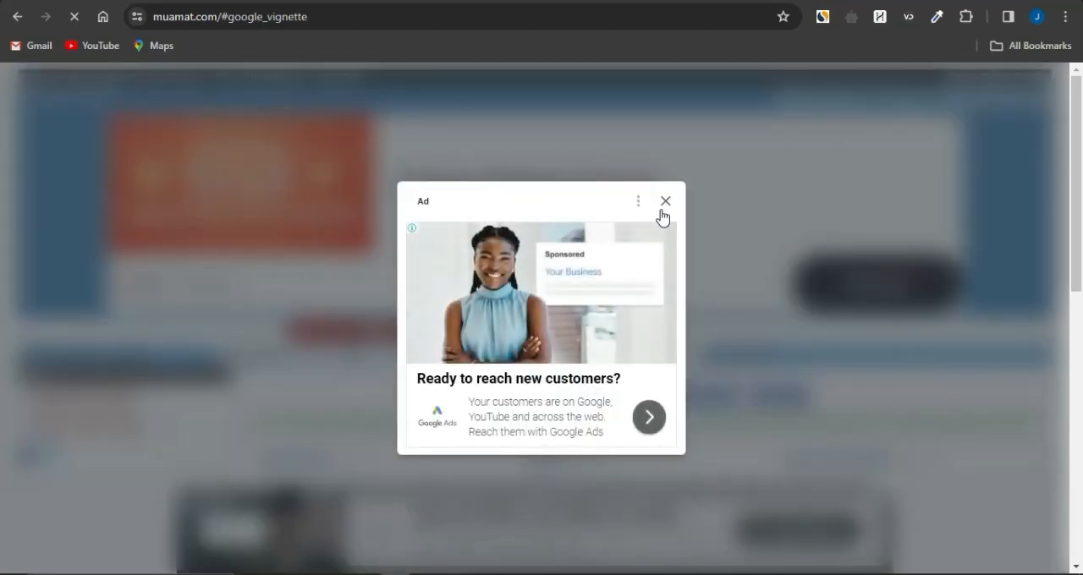
{"action": "left_click", "coordinate": [666, 201]}
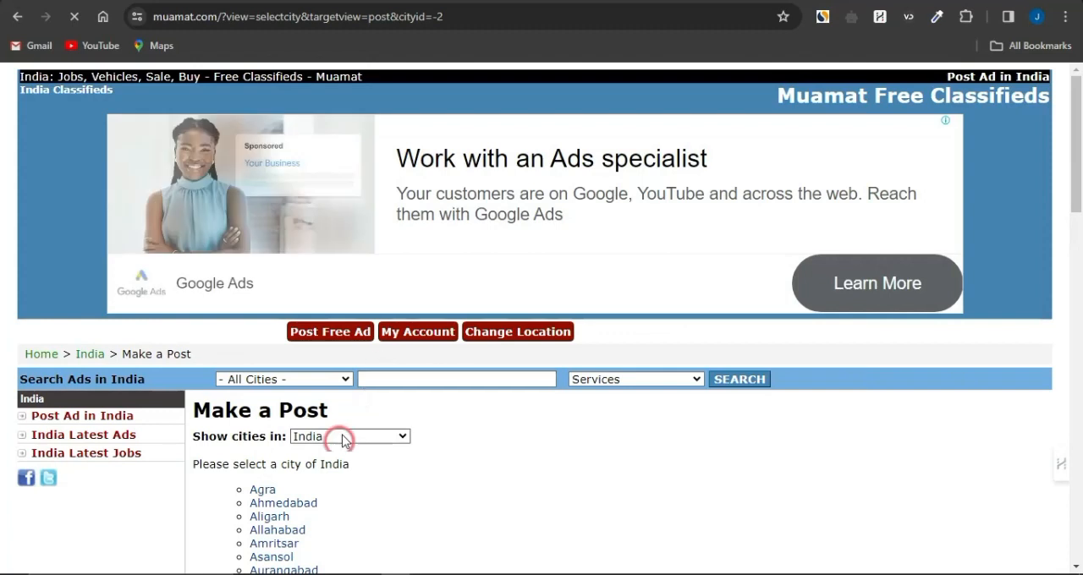
- Show cities in the UK and choose Bournemouth
{"action": "scroll", "scroll_direction": "down", "scroll_amount": 3}
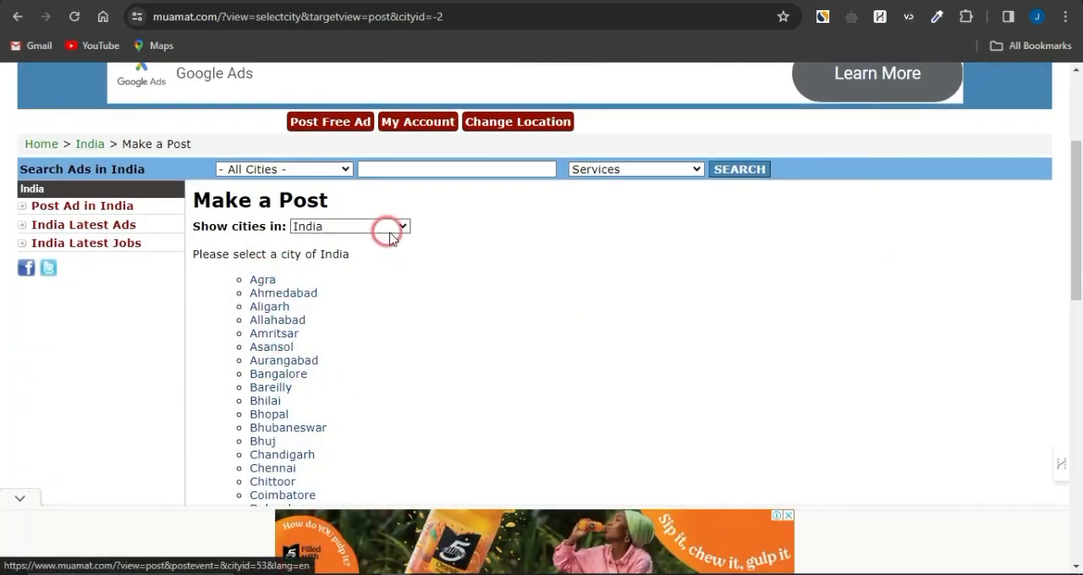
{"action": "left_click", "coordinate": [349, 226]}
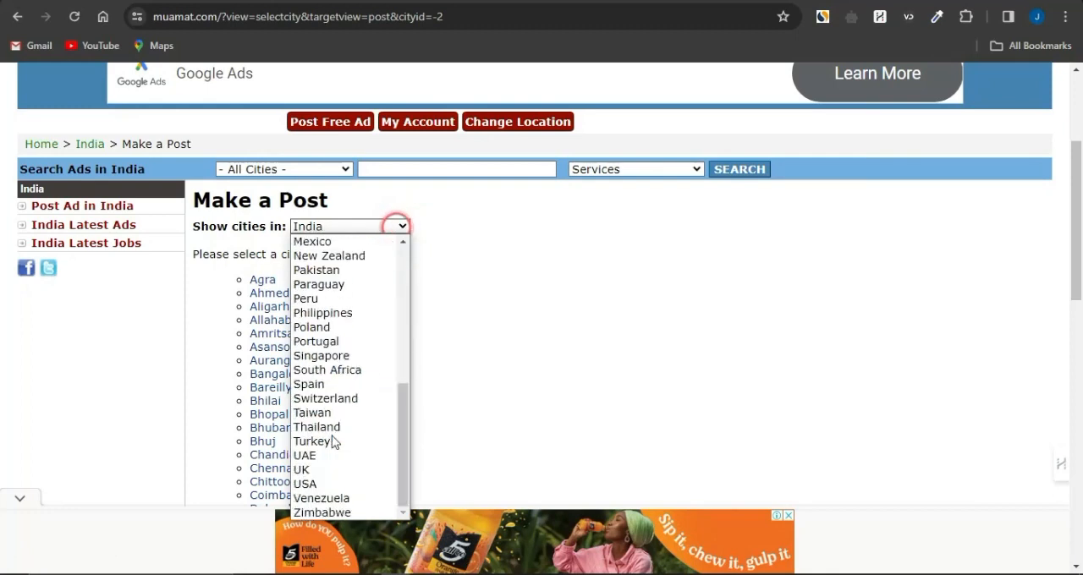
{"action": "left_click", "coordinate": [302, 468]}
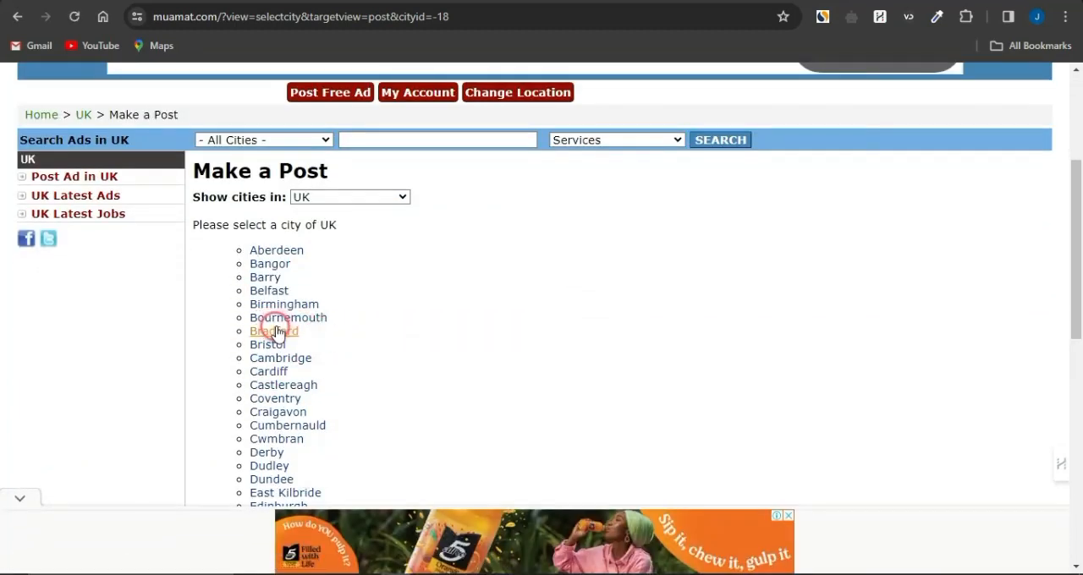
{"action": "left_click", "coordinate": [273, 331]}
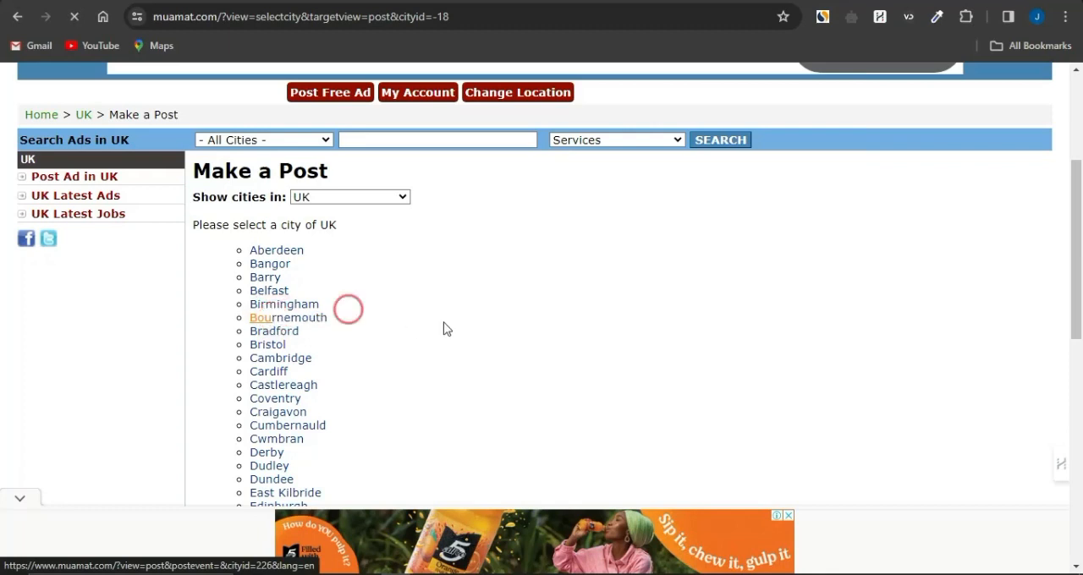
{"action": "left_click", "coordinate": [288, 317]}
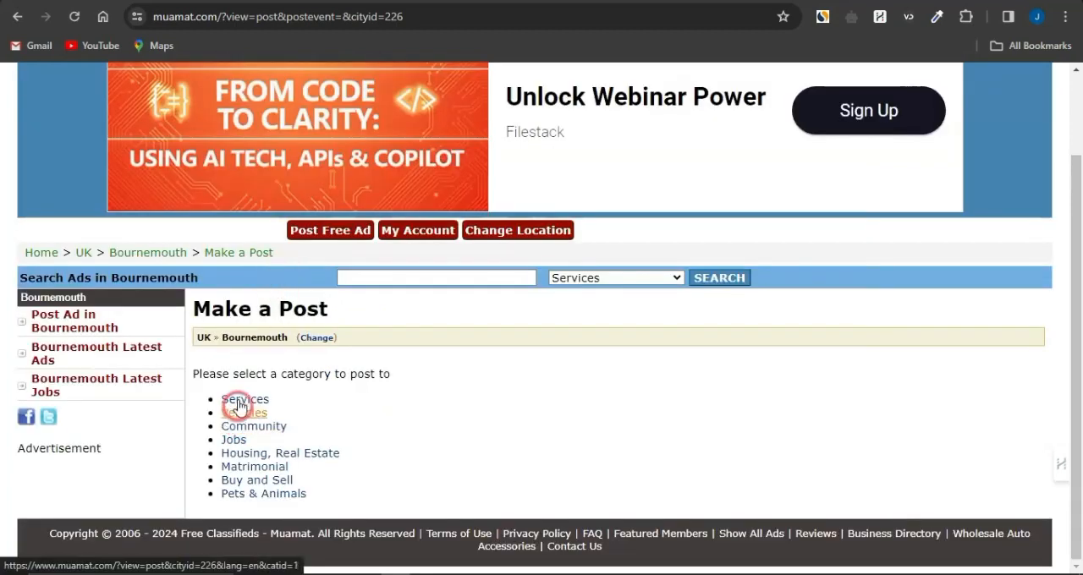
- Pick Services › Health, Personal Trainer on Muamat and review the Bournemouth post form
{"action": "left_click", "coordinate": [244, 399]}
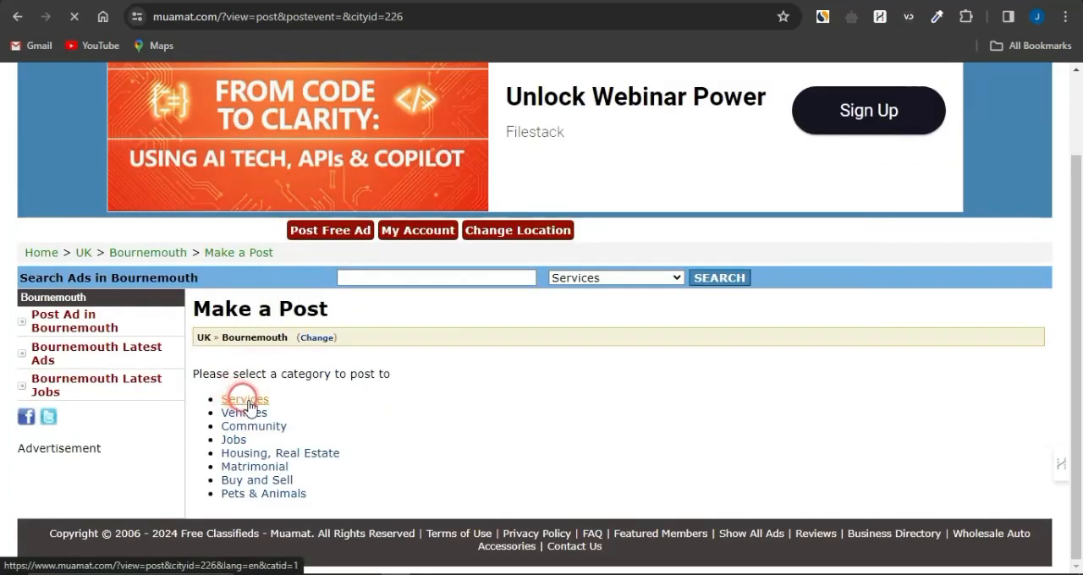
{"action": "left_click", "coordinate": [243, 399]}
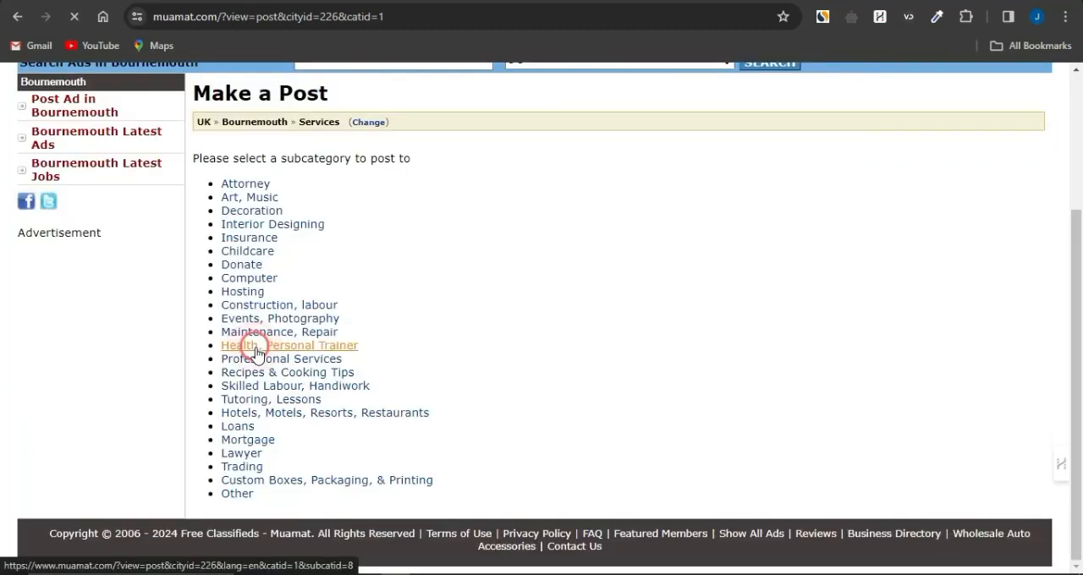
{"action": "left_click", "coordinate": [288, 345]}
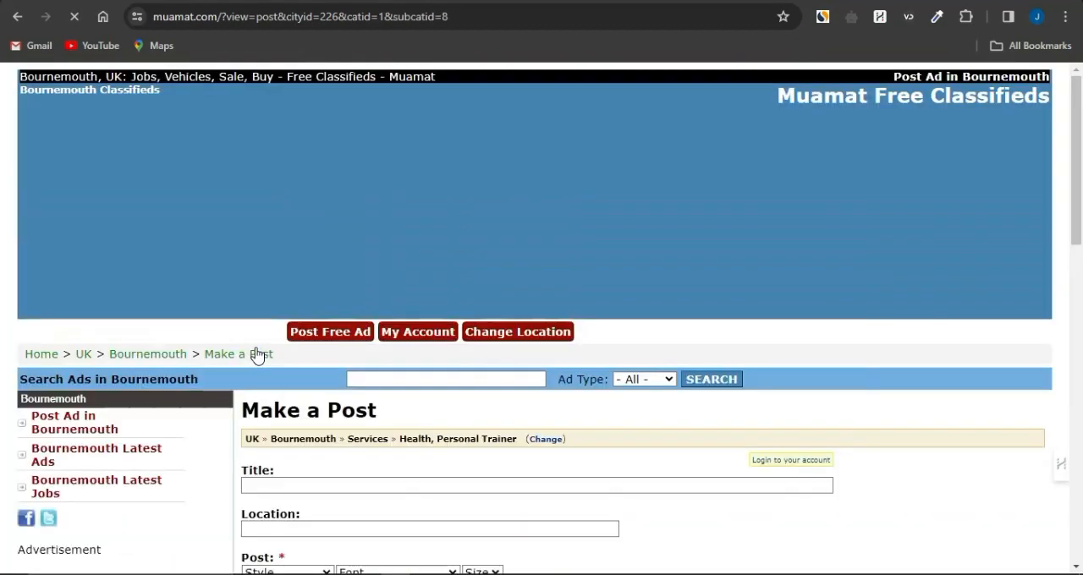
{"action": "scroll", "scroll_direction": "down", "scroll_amount": 3}
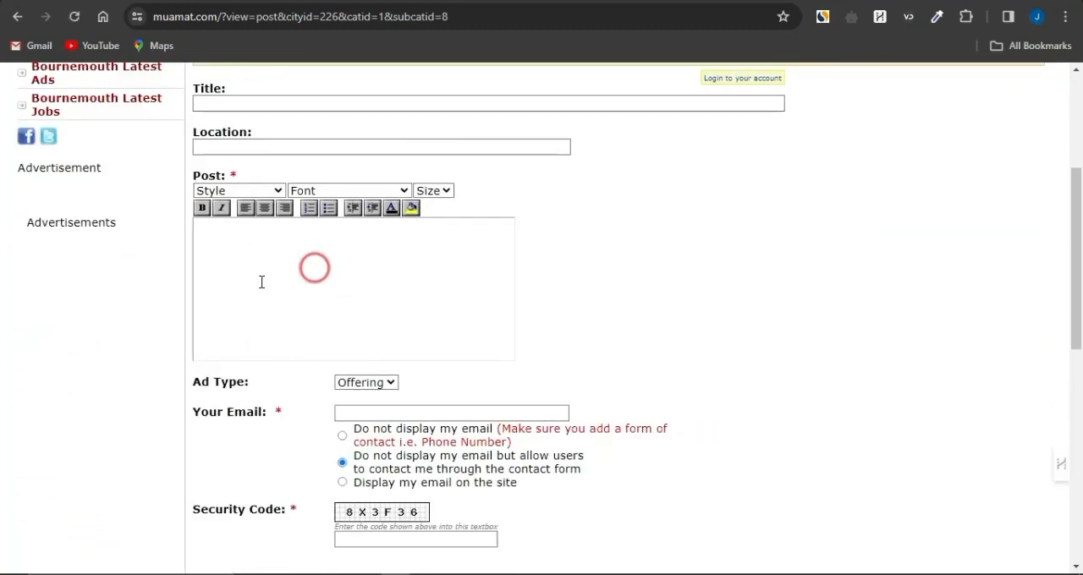
{"action": "scroll", "scroll_direction": "down", "scroll_amount": 3}
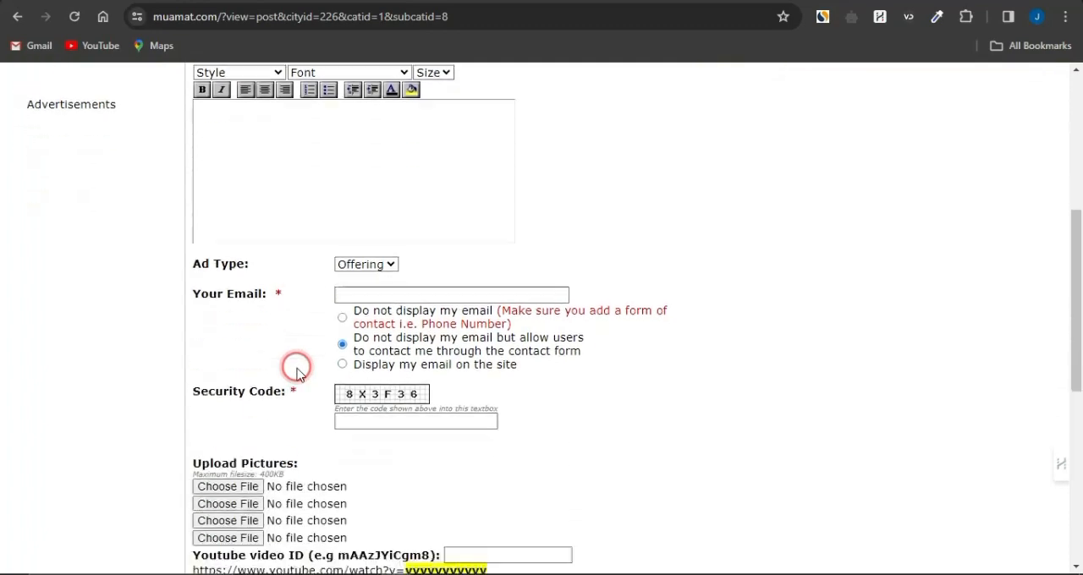
{"action": "scroll", "scroll_direction": "up", "scroll_amount": 3}
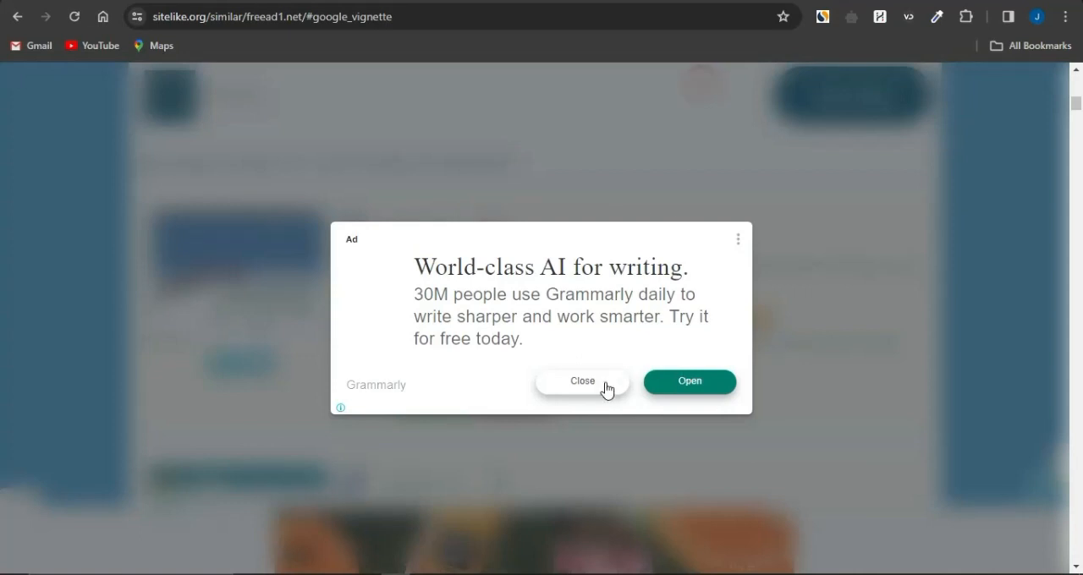
- Dismiss the Grammarly ad on sitelike.org and scroll to adlandpro.com and adsriver.com
{"action": "left_click", "coordinate": [582, 382]}
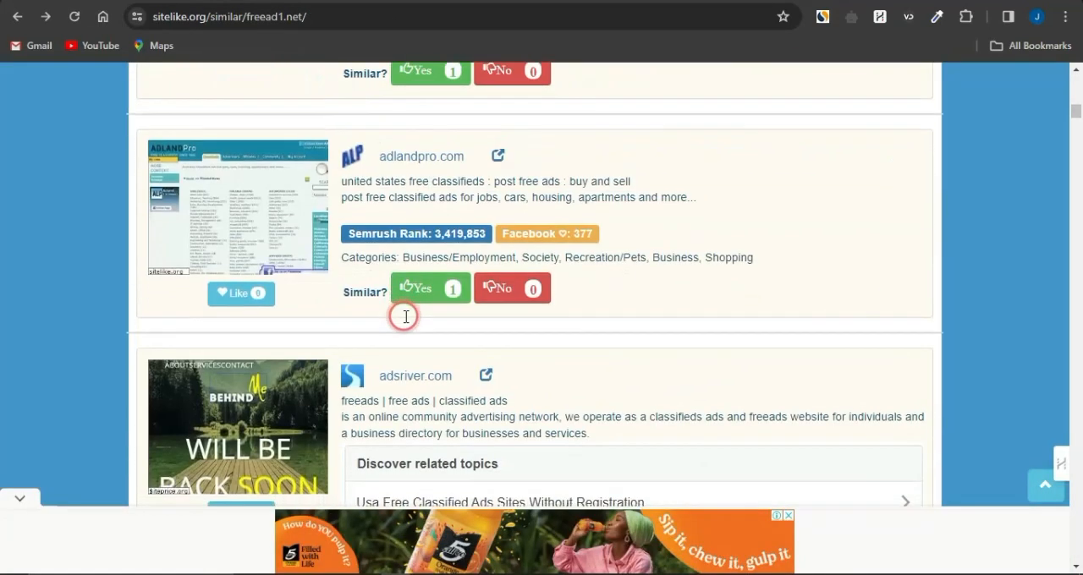
{"action": "scroll", "scroll_direction": "down", "scroll_amount": 3}
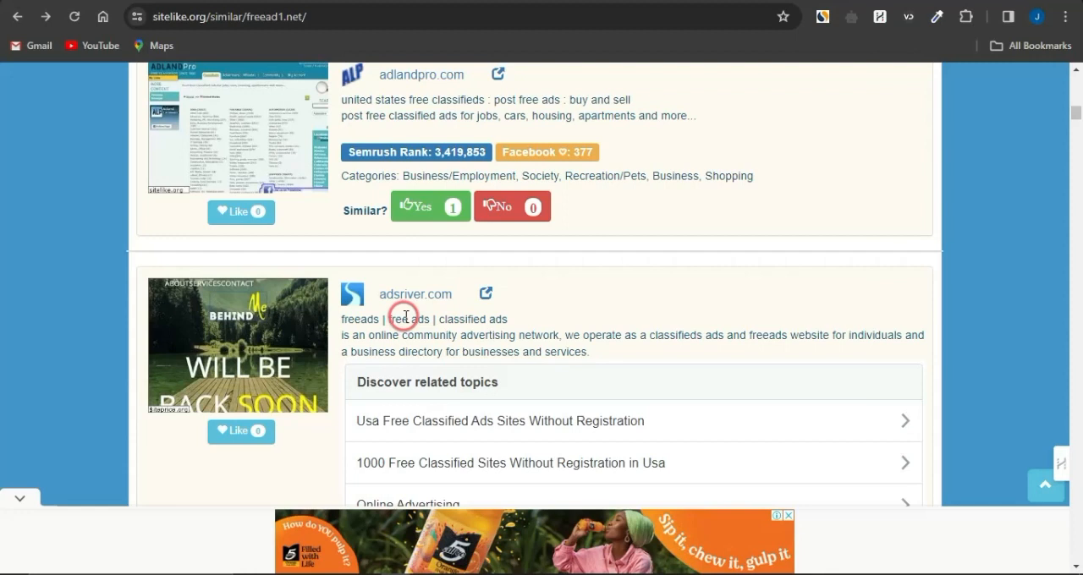